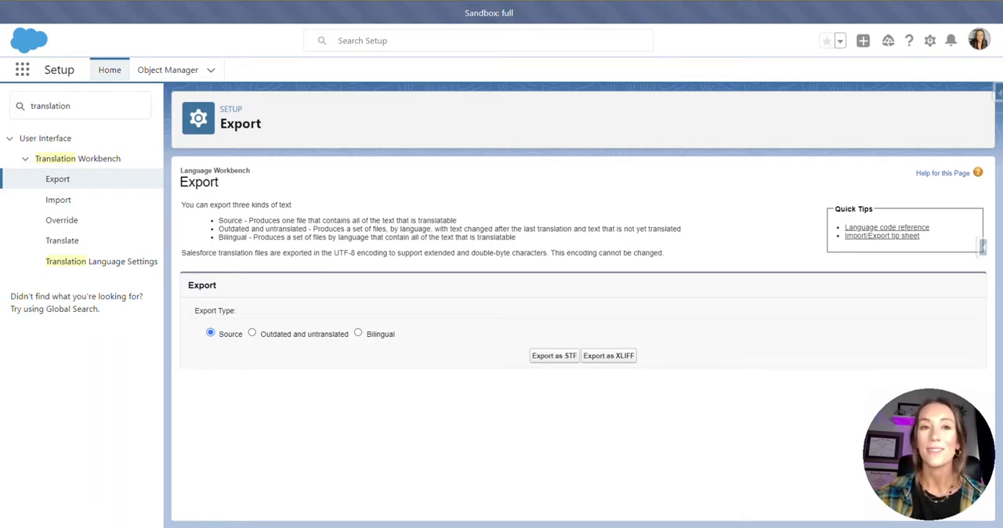
mouse_move(743, 185)
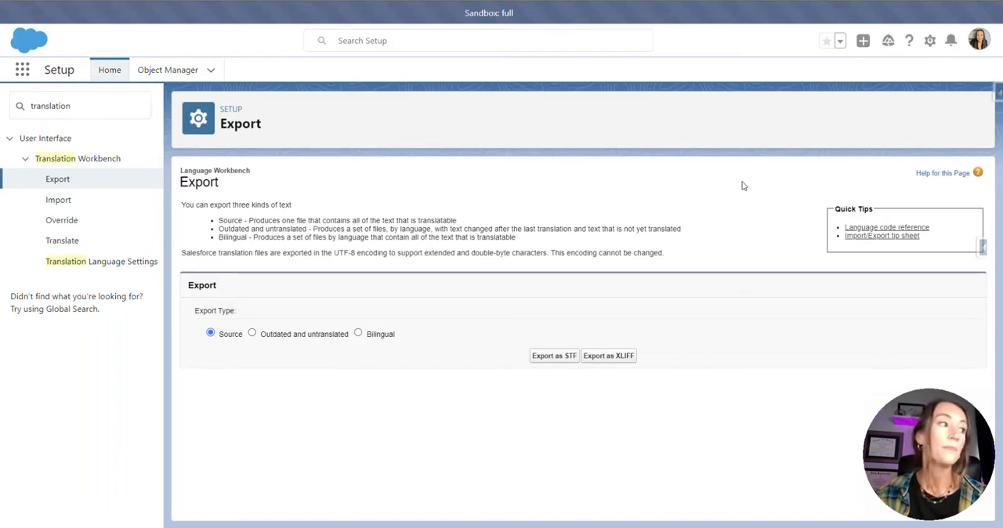
mouse_move(100, 260)
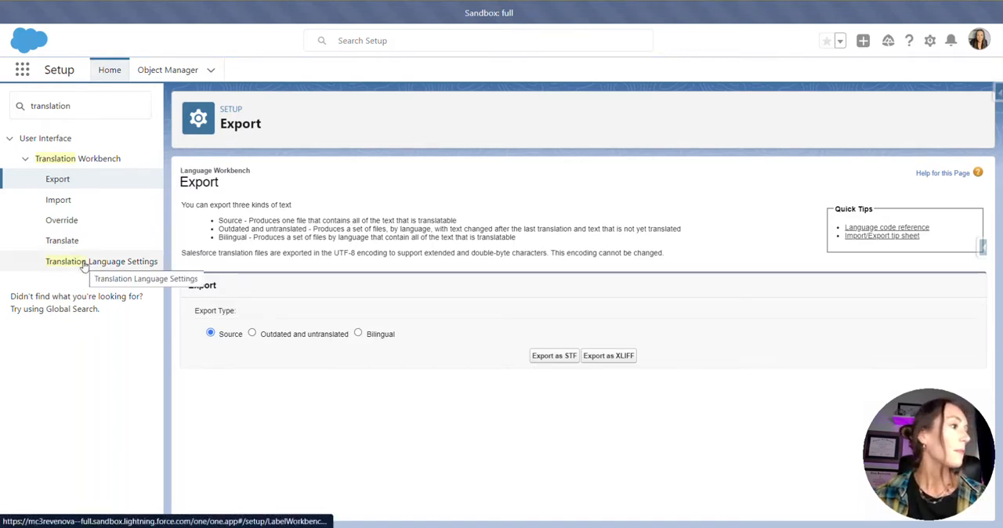
Review French in Translation Language Settings as active with a translator, then leave without changes
click(100, 260)
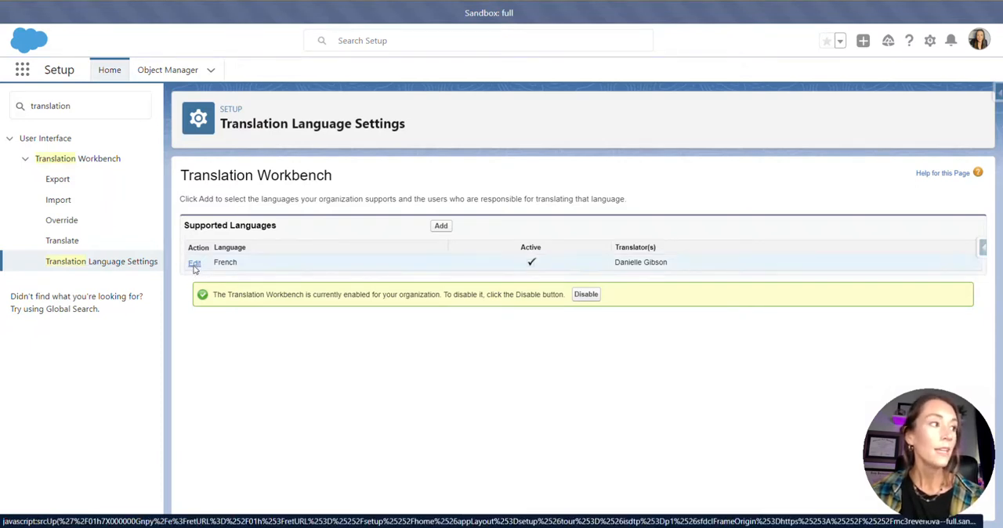
click(194, 263)
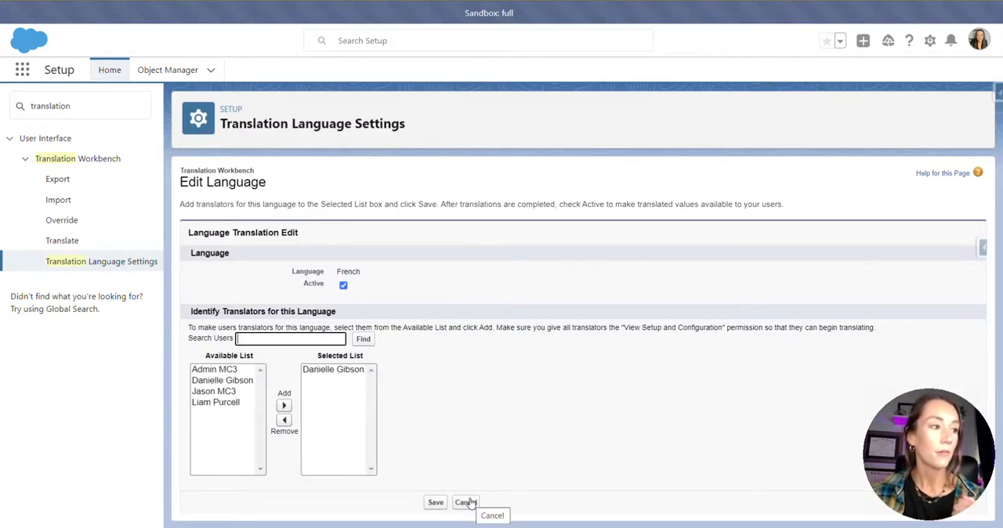
click(466, 501)
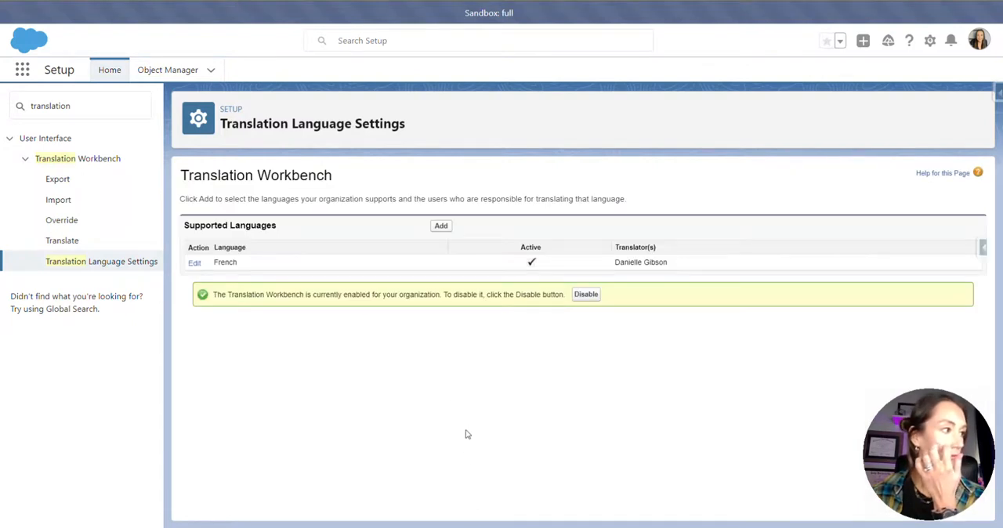
mouse_move(384, 328)
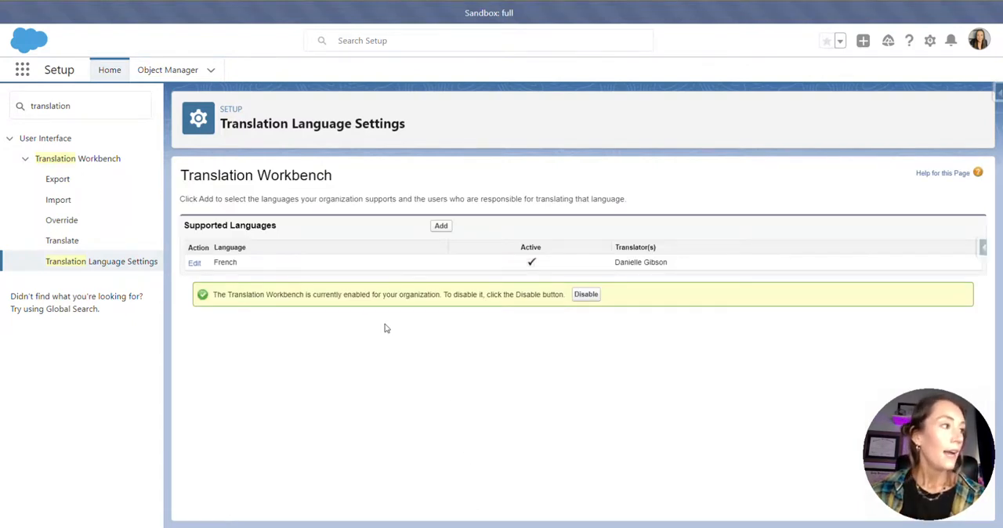
mouse_move(439, 318)
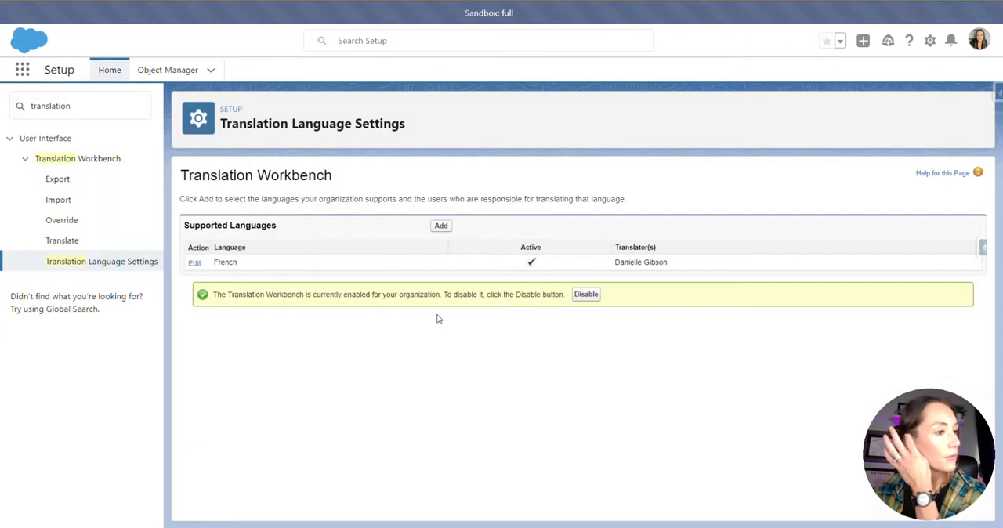
mouse_move(57, 179)
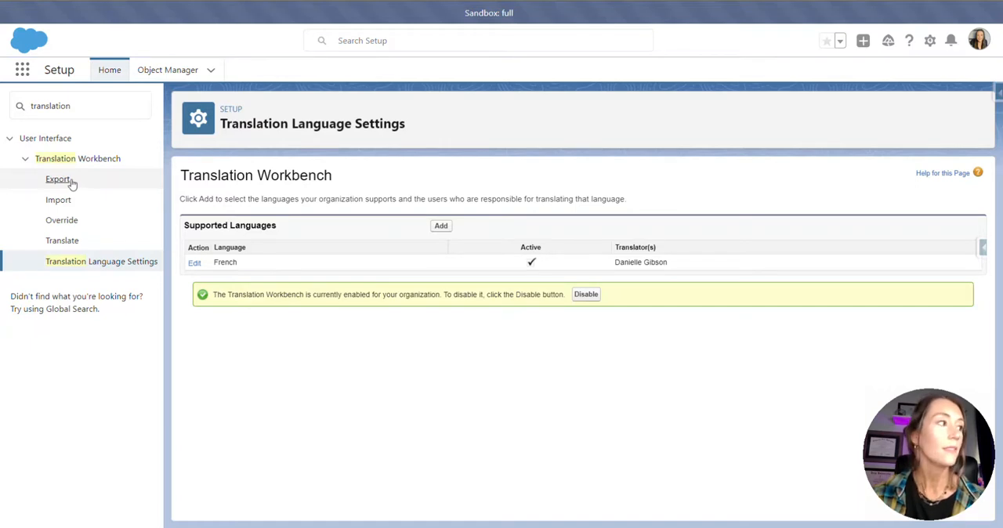
Request a Bilingual export of all translatable text as STF from the Export page
click(56, 179)
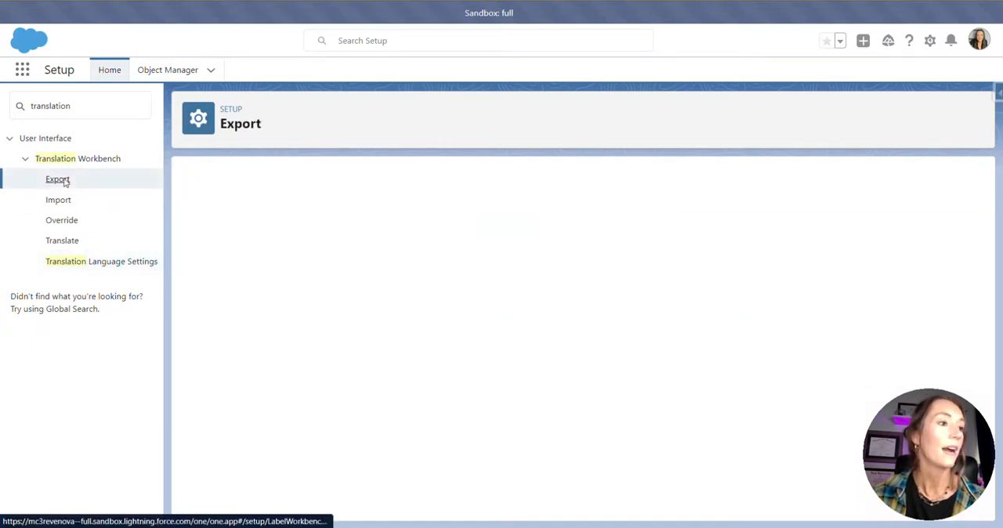
click(56, 179)
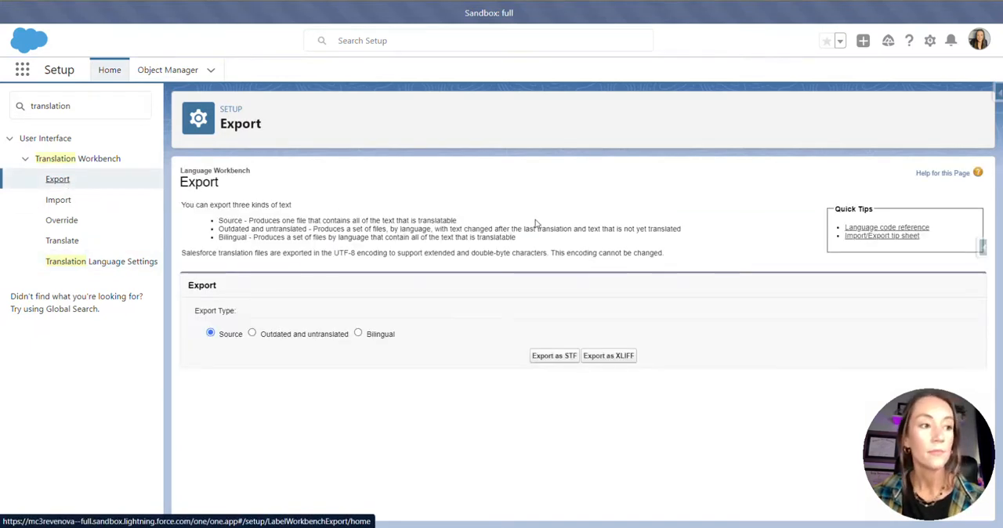
mouse_move(317, 351)
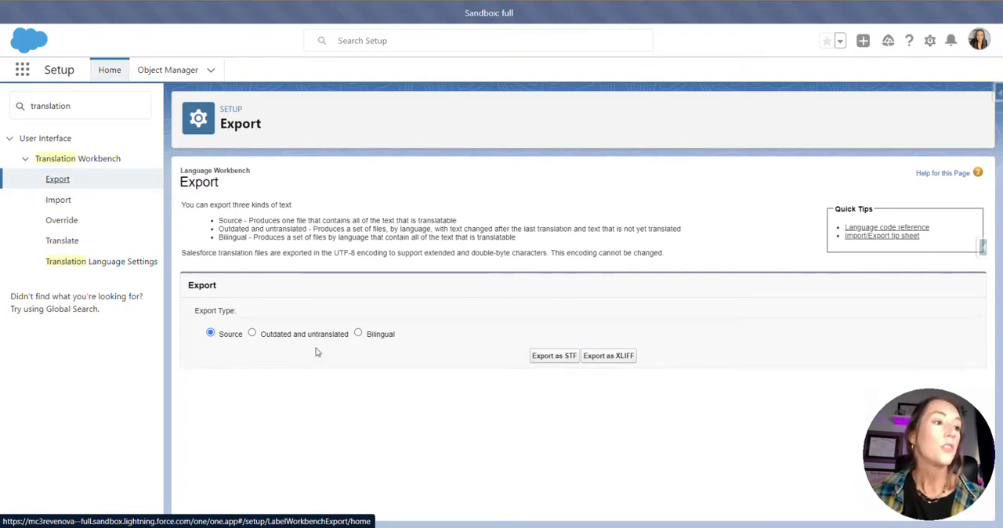
mouse_move(436, 354)
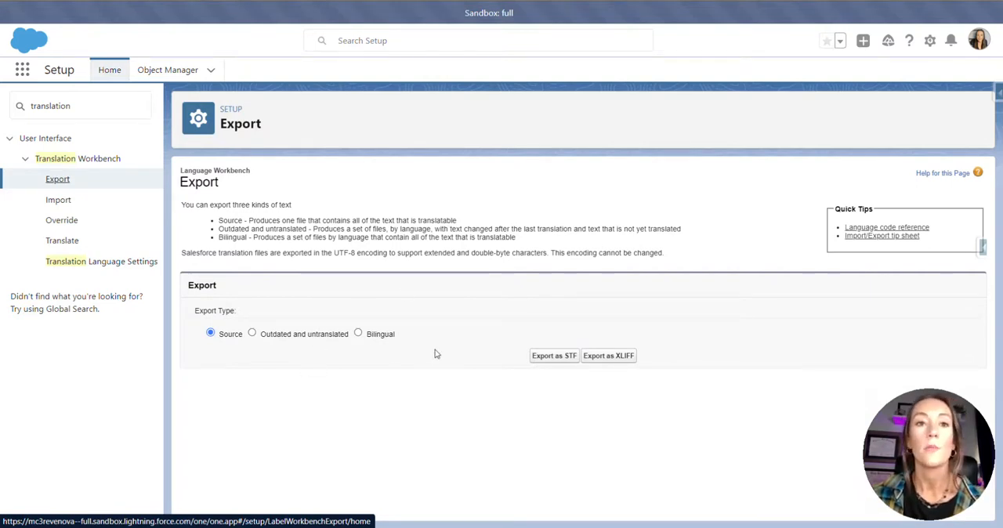
mouse_move(373, 345)
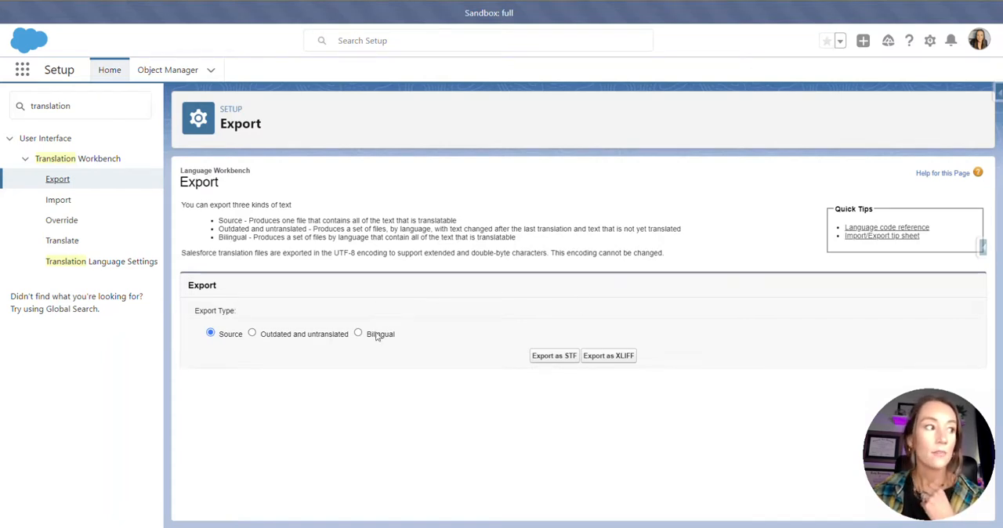
click(358, 332)
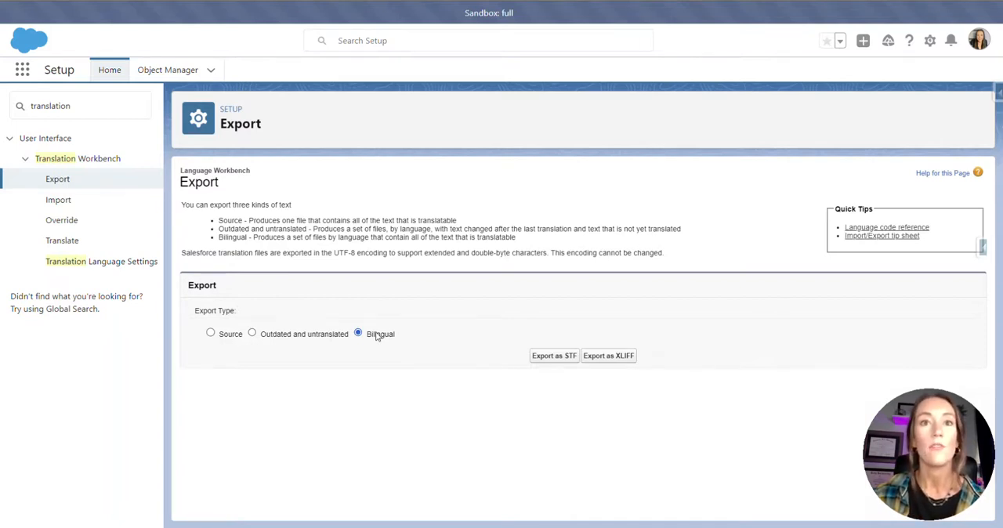
mouse_move(382, 341)
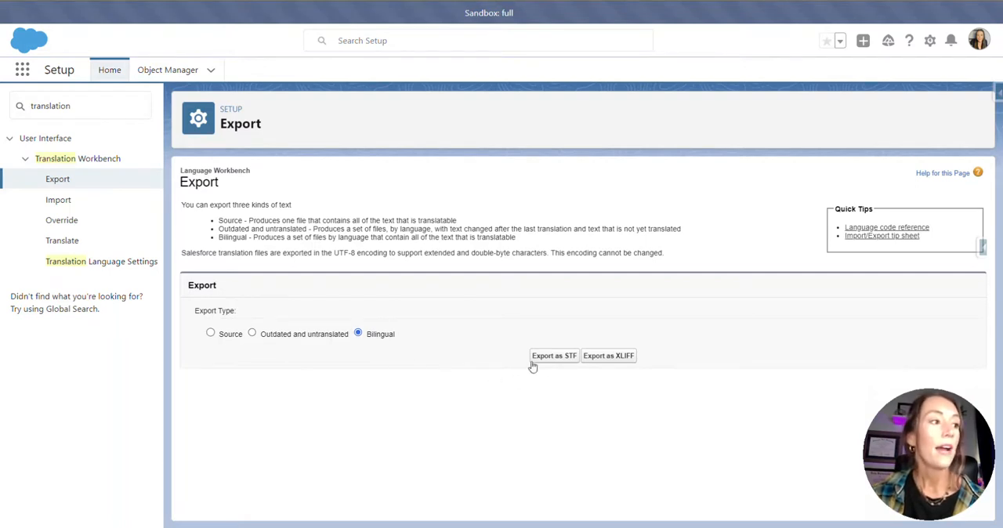
mouse_move(605, 367)
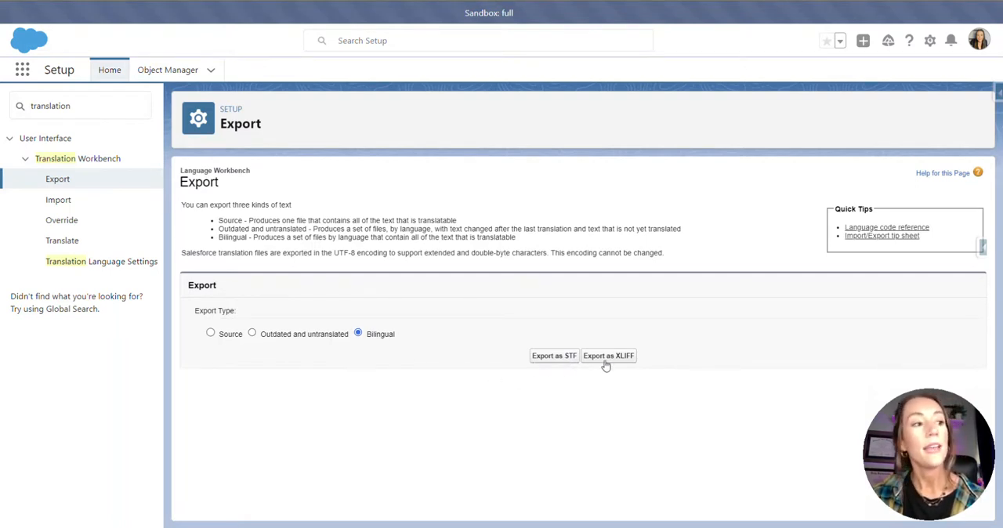
mouse_move(613, 370)
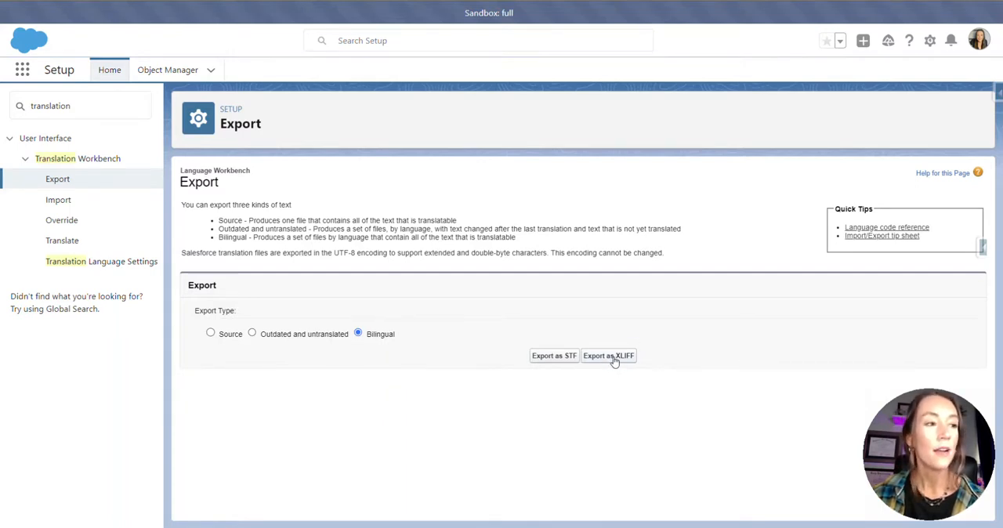
mouse_move(585, 359)
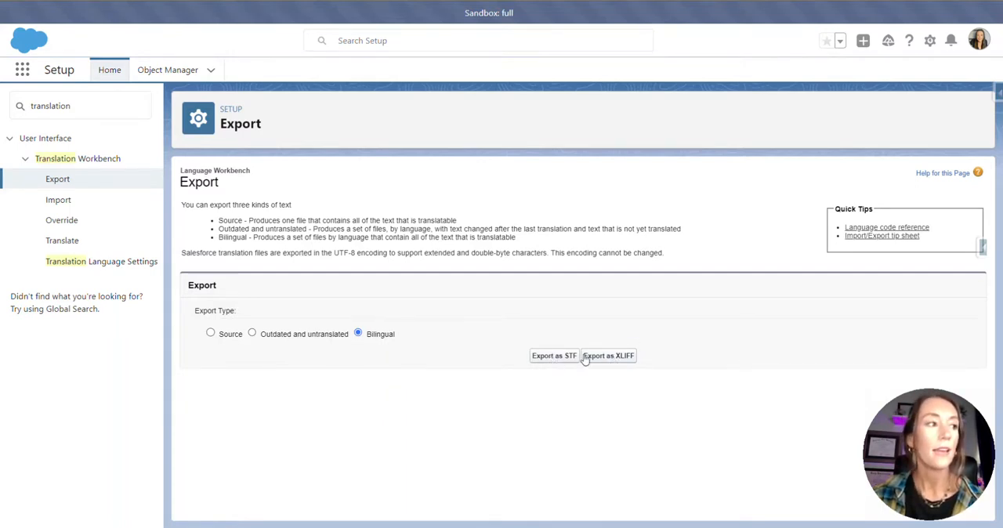
mouse_move(553, 354)
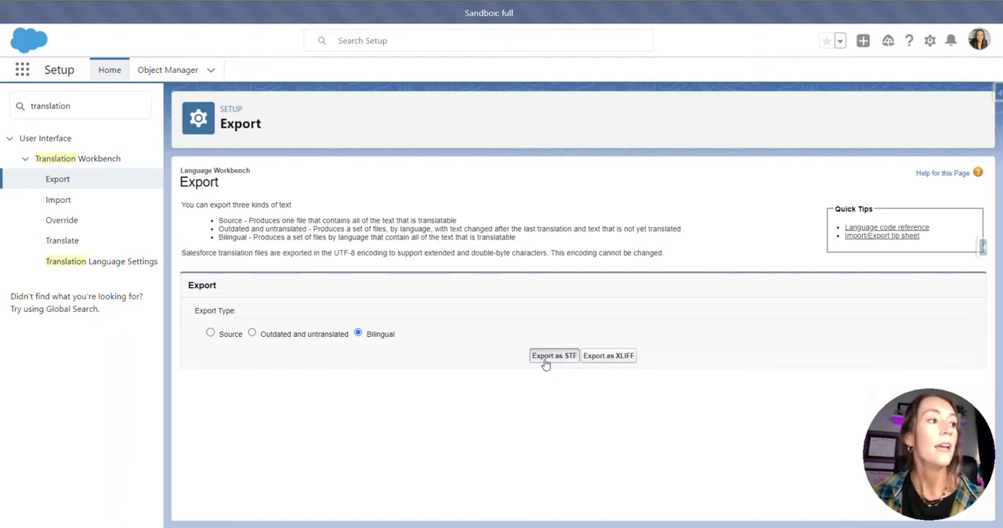
click(555, 354)
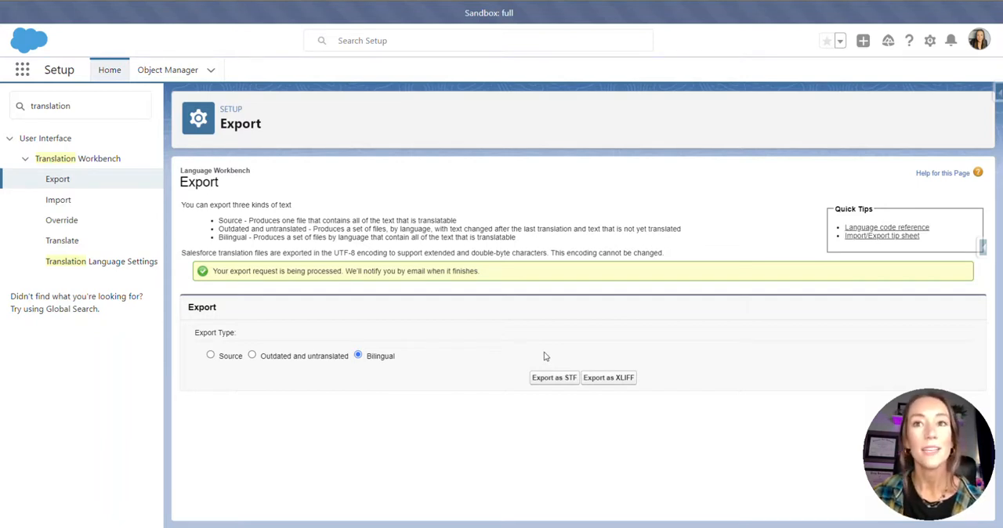
mouse_move(494, 159)
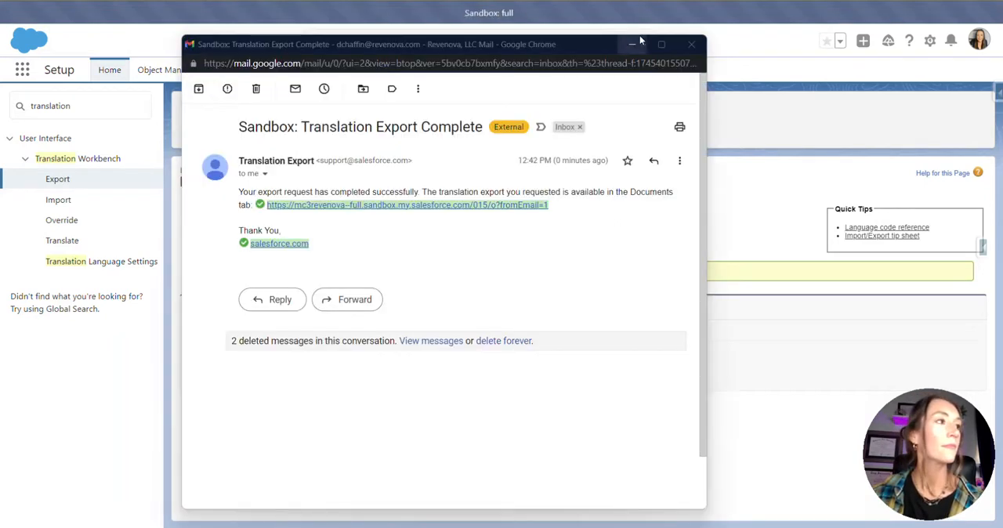
Download and open Bilingual_2022-09-30 1242.zip from Recent Documents
click(661, 44)
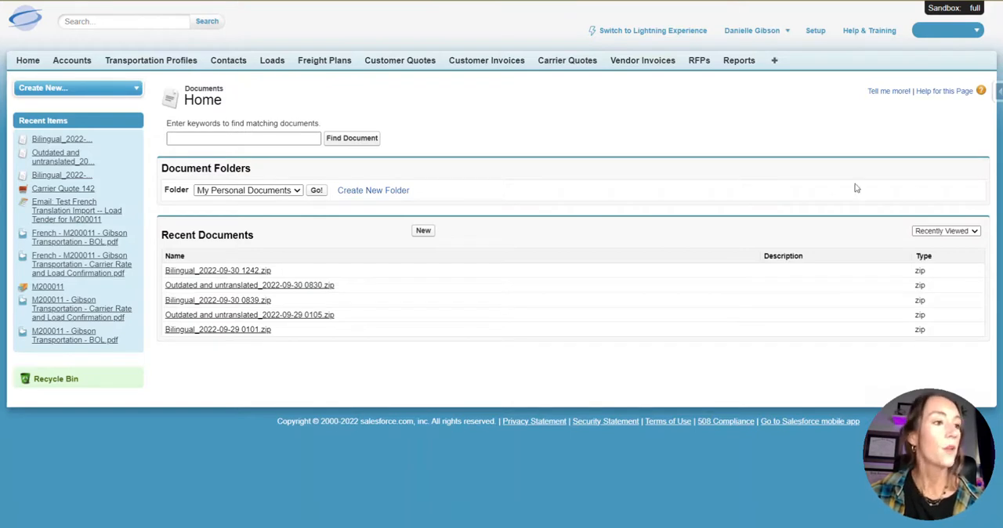
mouse_move(306, 270)
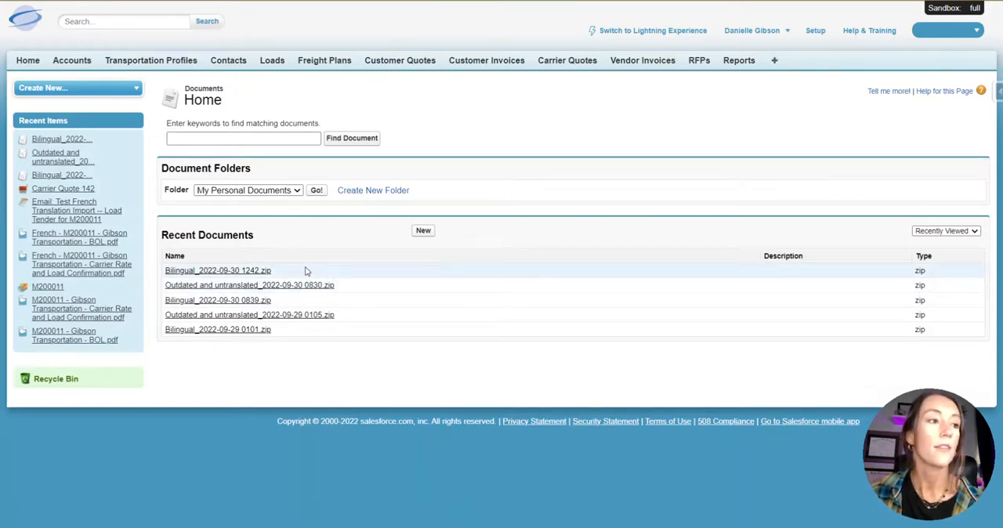
mouse_move(218, 269)
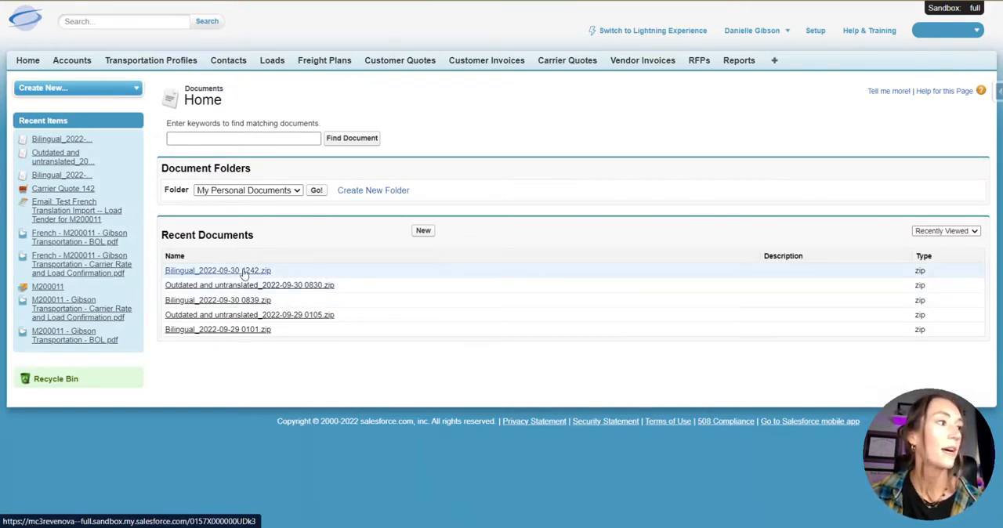
click(217, 270)
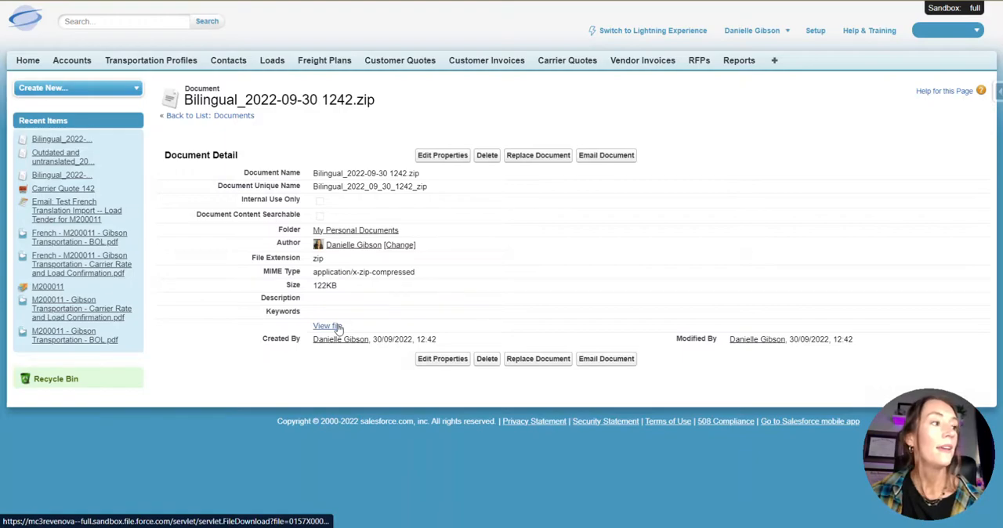
click(322, 326)
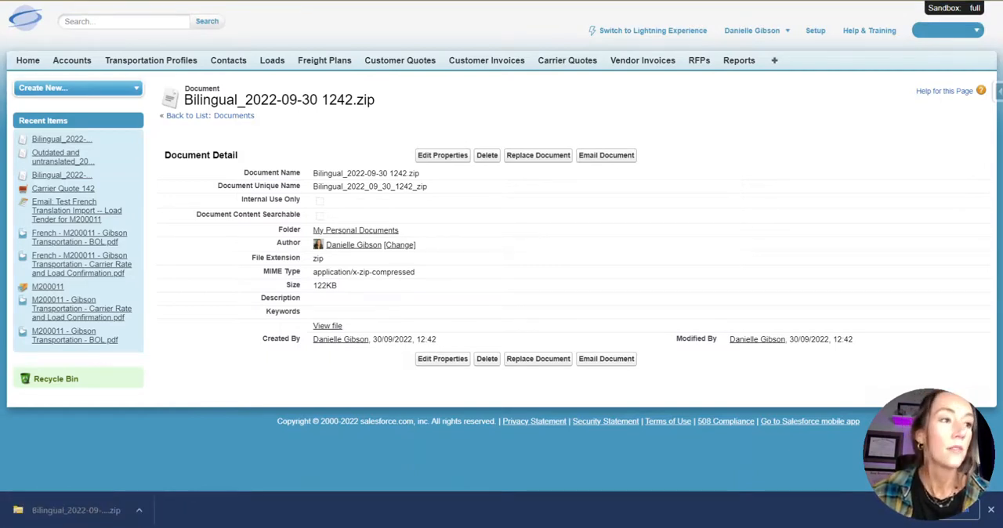
click(76, 511)
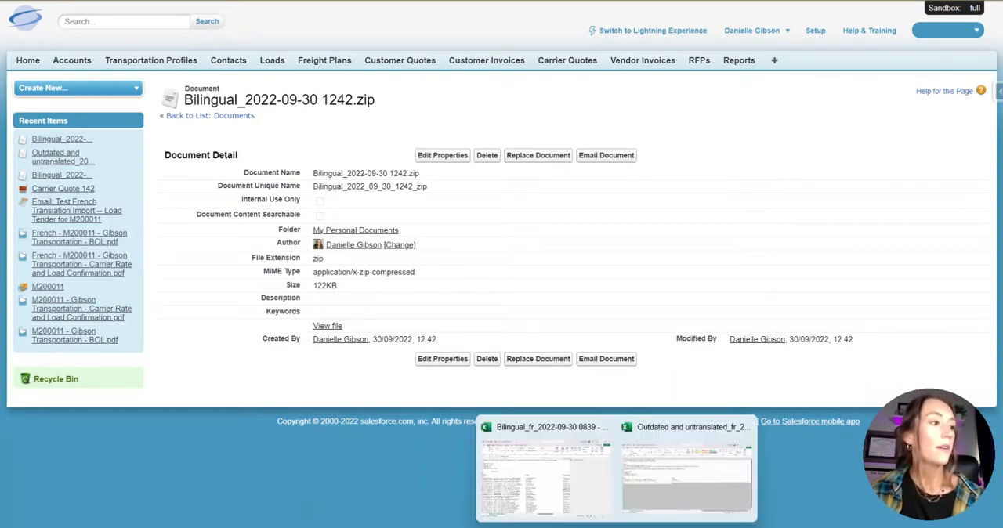
right_click(627, 426)
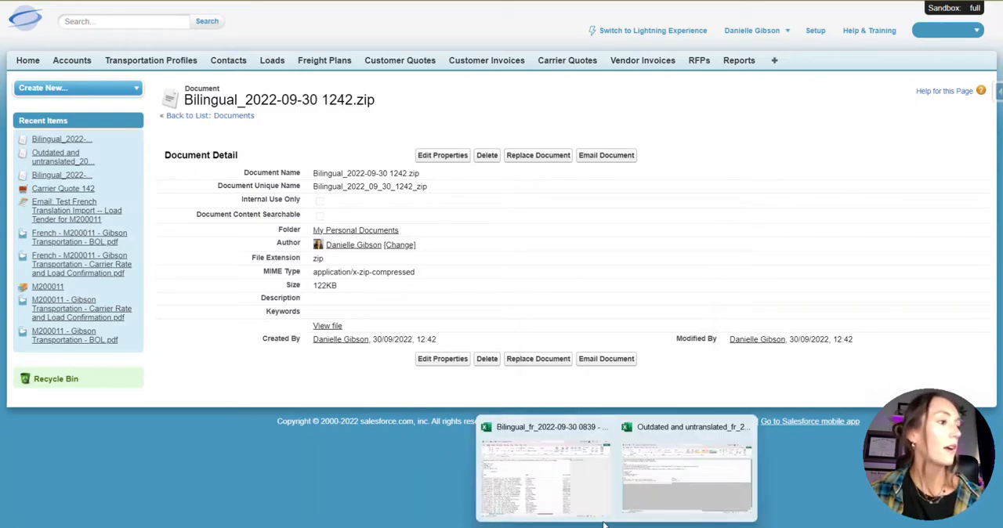
Close the old bilingual export file without saving changes
click(546, 473)
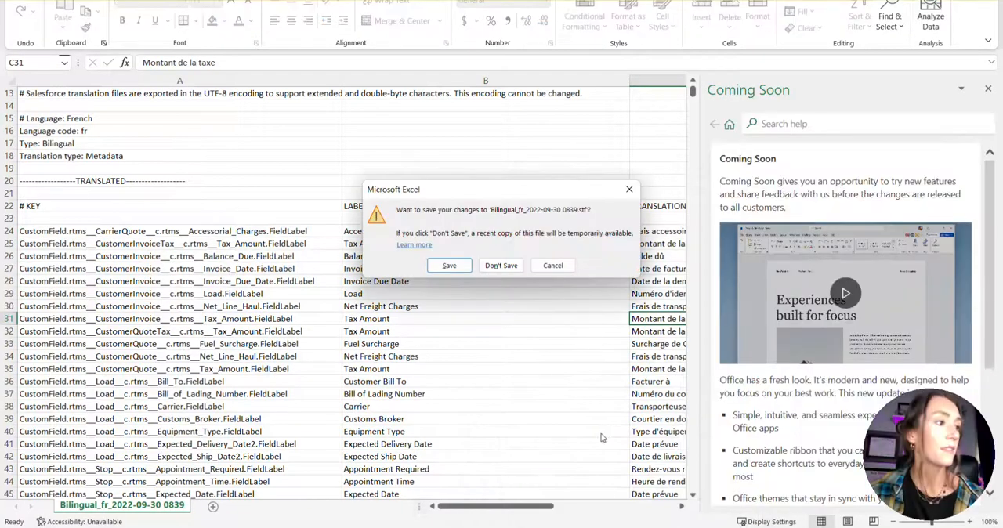
click(502, 265)
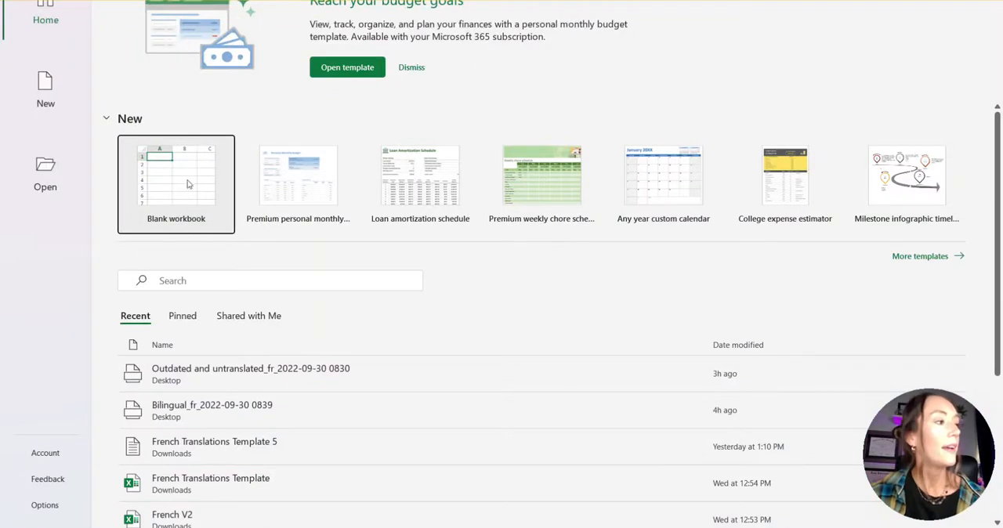
mouse_move(55, 157)
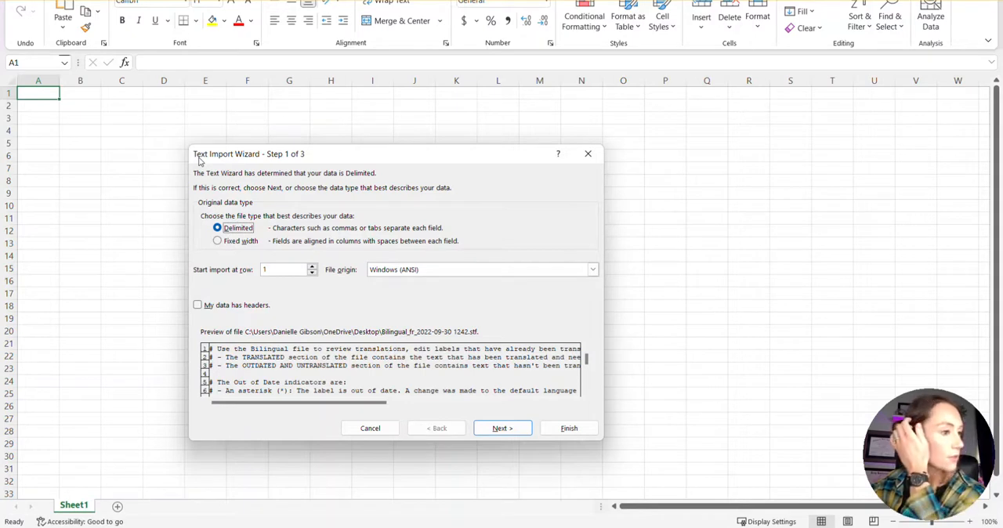
mouse_move(182, 149)
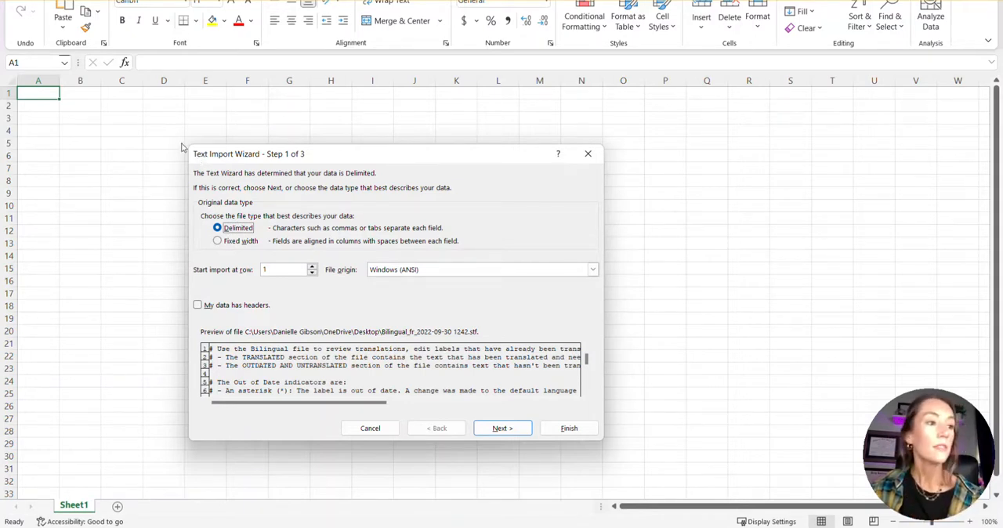
mouse_move(373, 201)
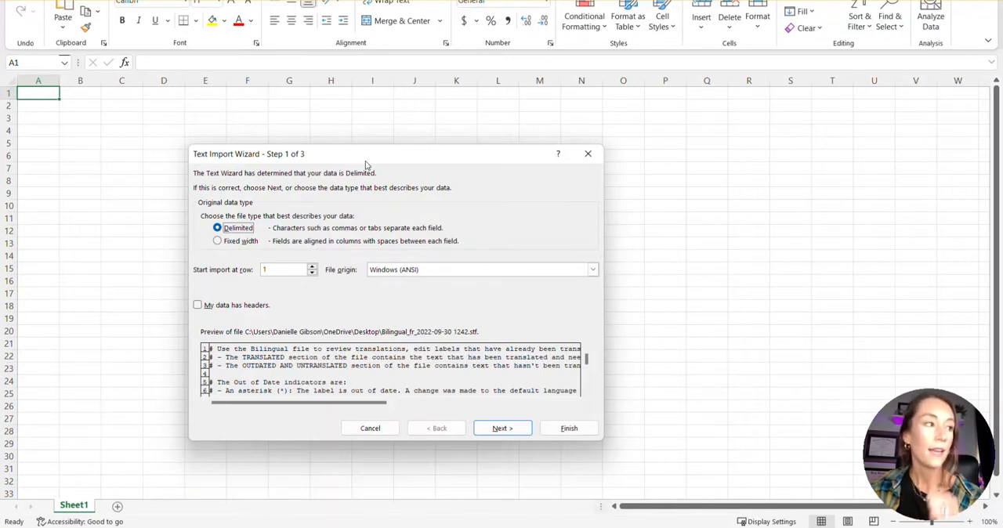
mouse_move(264, 235)
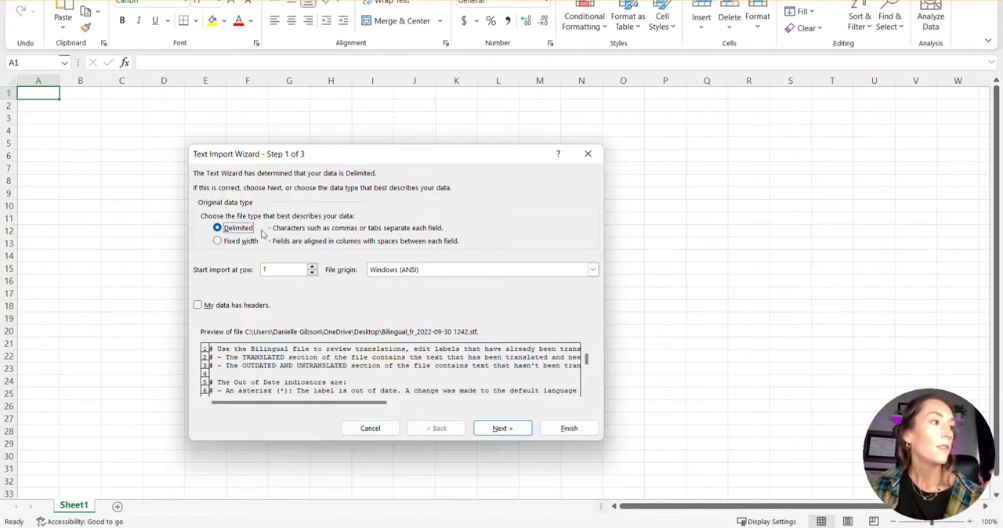
mouse_move(404, 255)
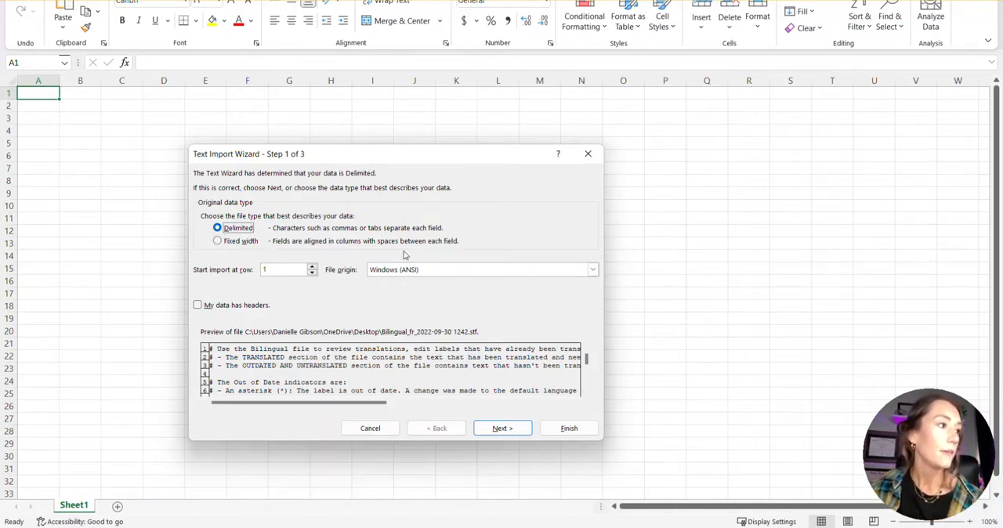
mouse_move(593, 282)
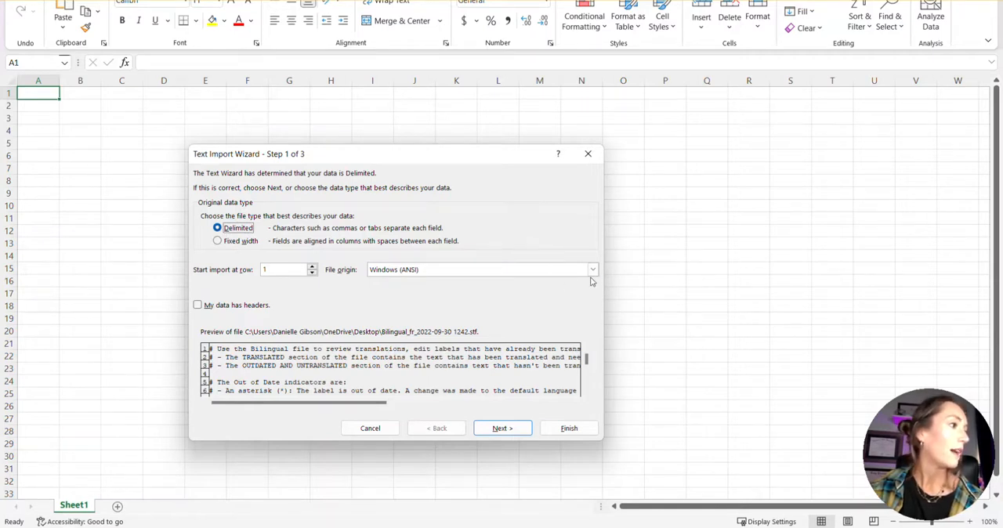
Import the 1242 STF file as tab-delimited text with file origin 65001 UTF-8
click(592, 269)
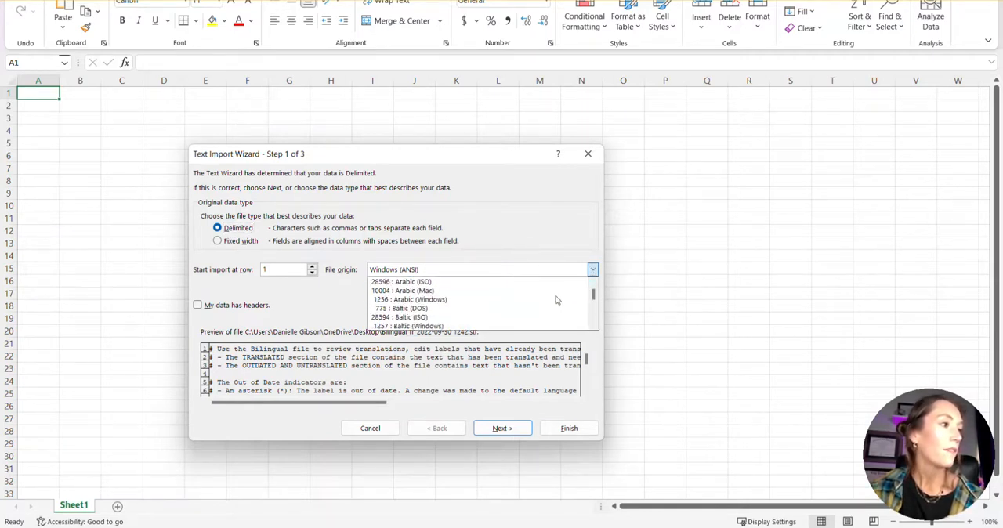
scroll(down, 3)
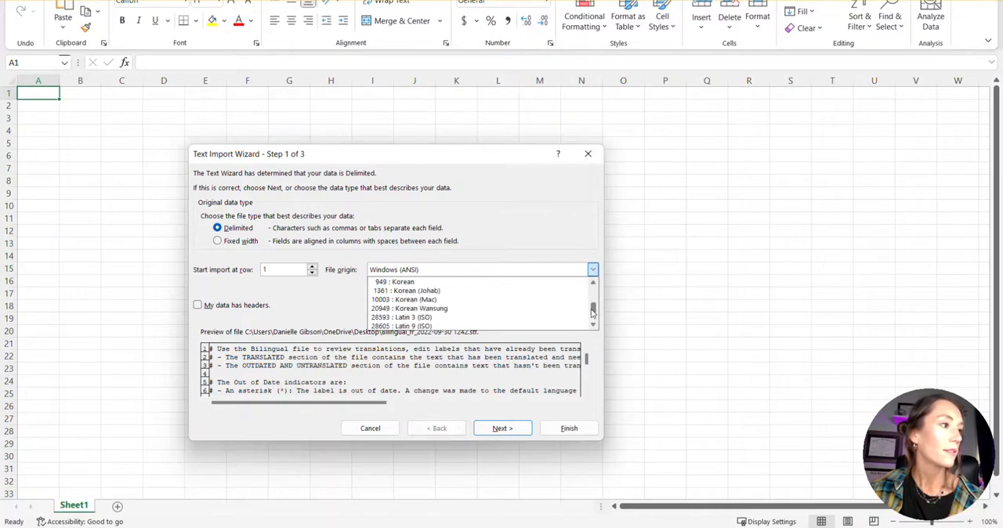
scroll(down, 3)
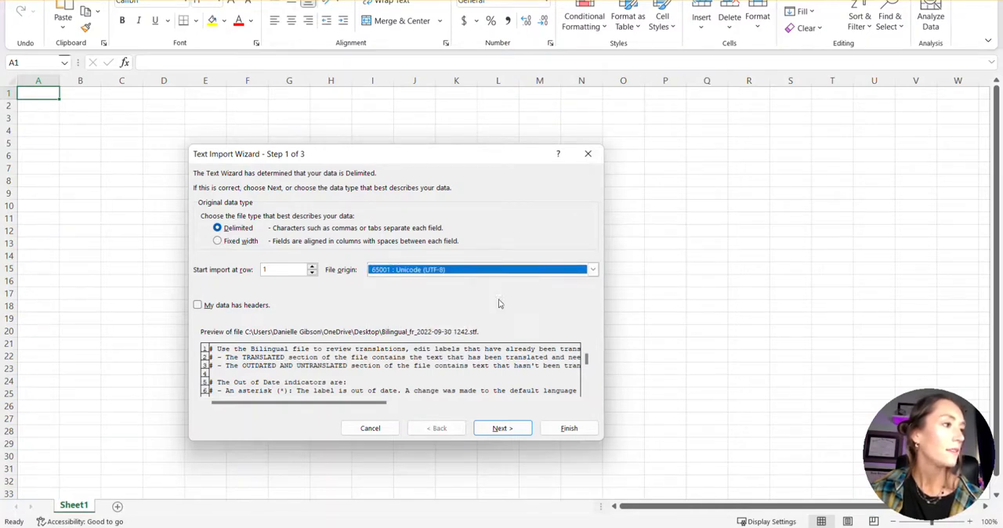
click(501, 427)
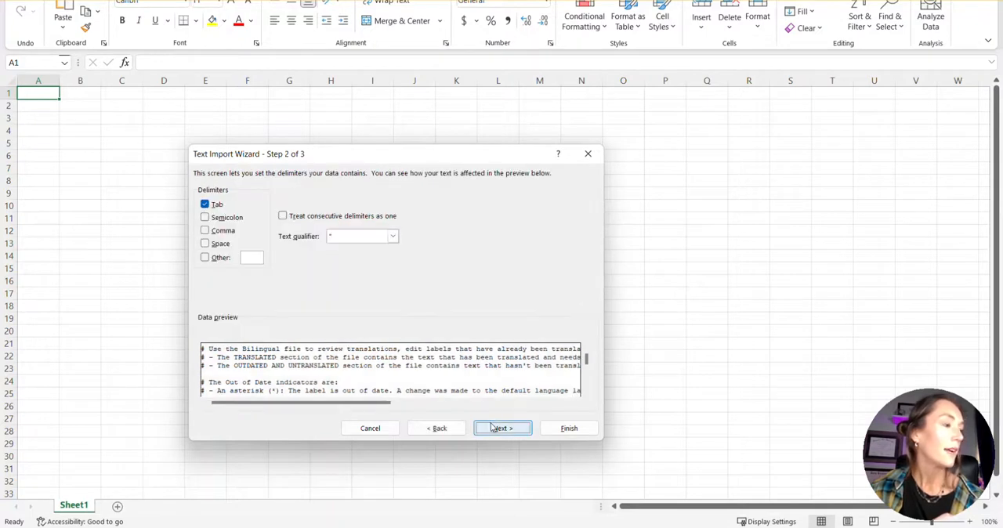
mouse_move(306, 269)
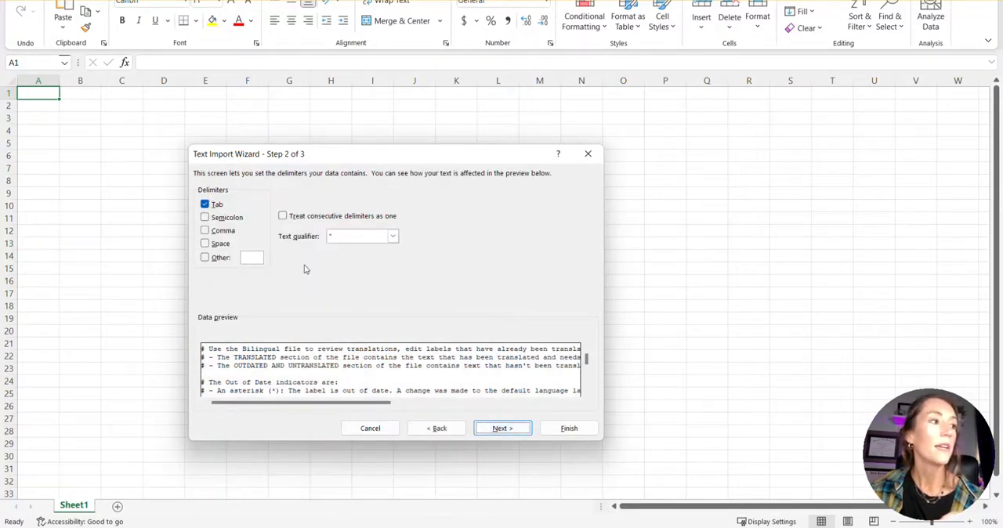
click(569, 428)
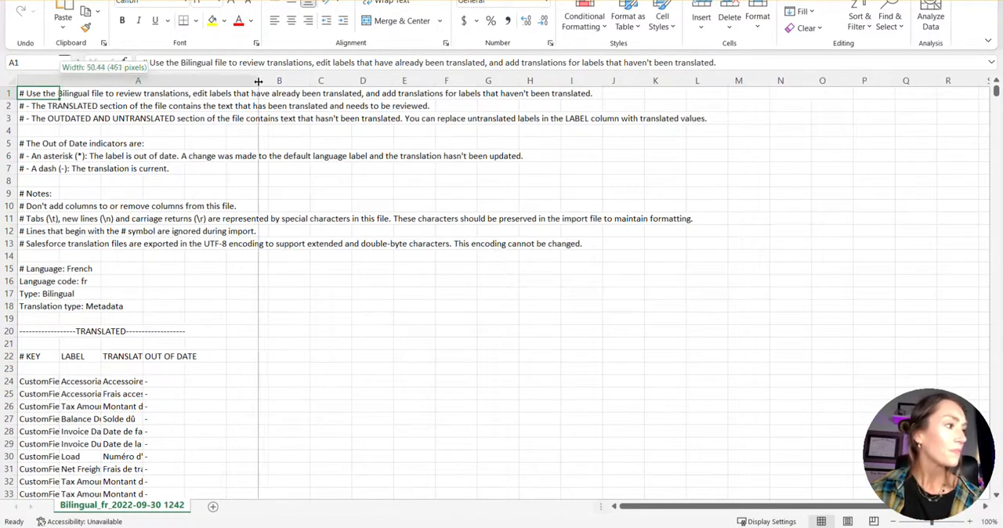
Widen columns A and C so keys and translations are fully readable
drag(259, 80, 403, 80)
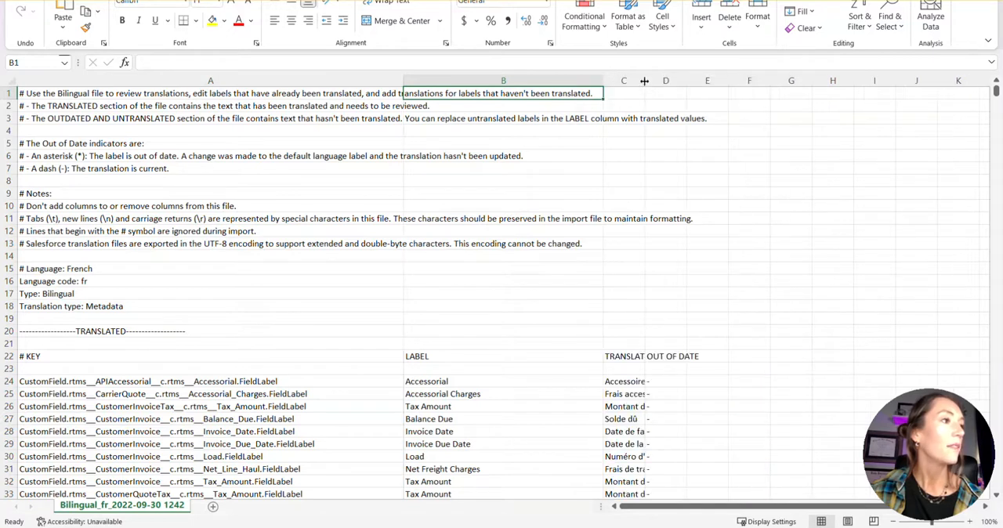
drag(644, 82, 854, 81)
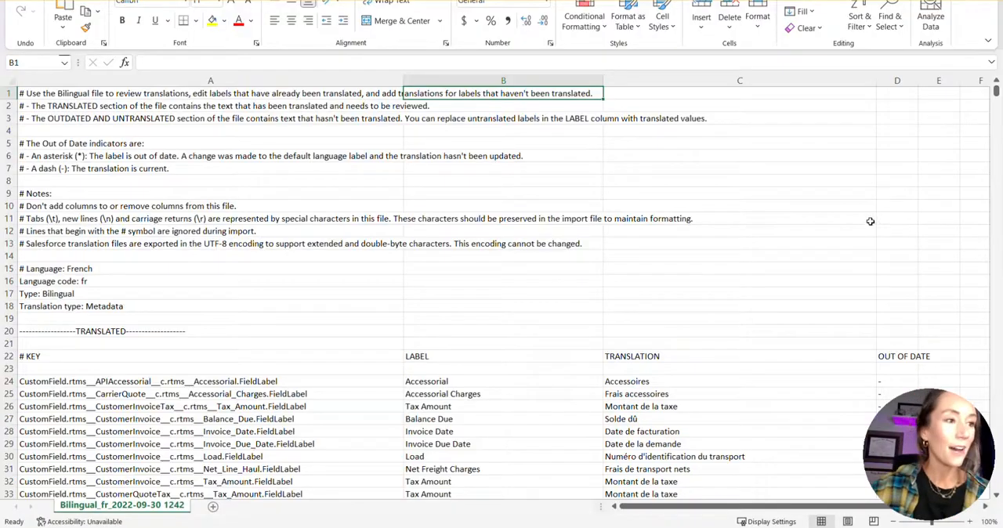
scroll(down, 3)
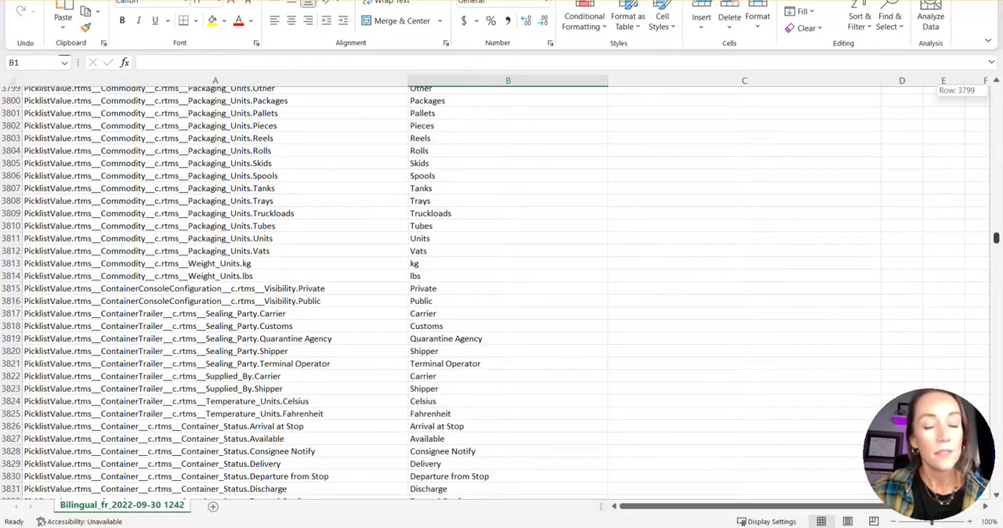
key(ctrl+Home)
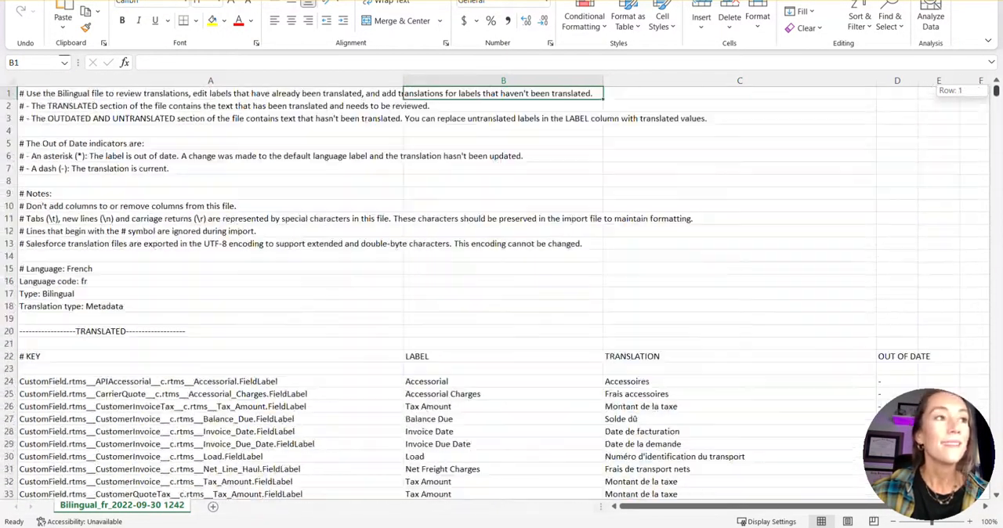
scroll(down, 3)
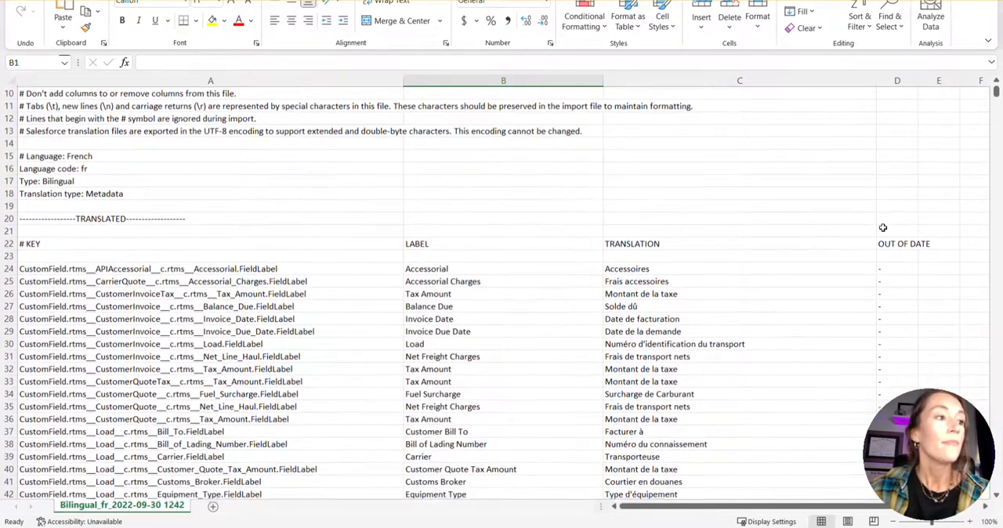
mouse_move(740, 273)
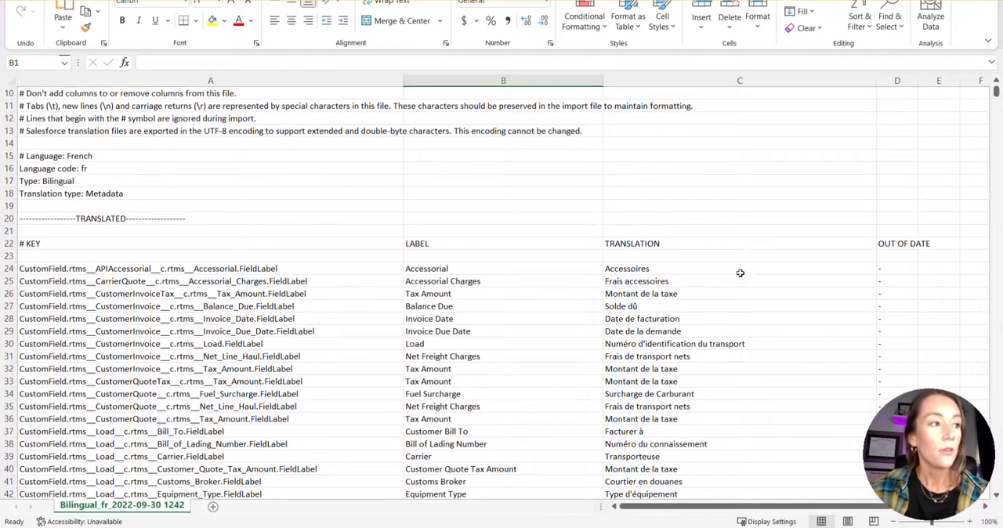
mouse_move(830, 207)
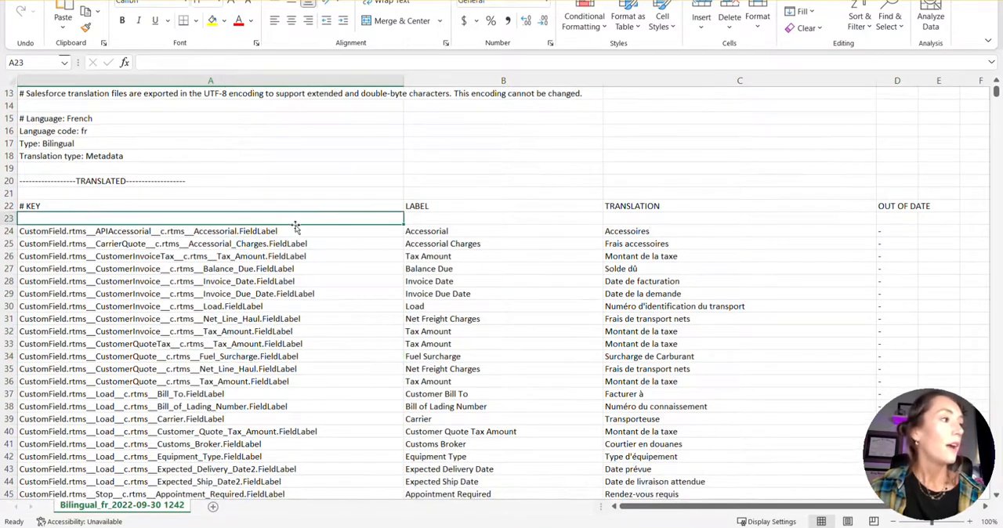
Review row 24's key, label Accessorial and translation Accessoires
click(210, 231)
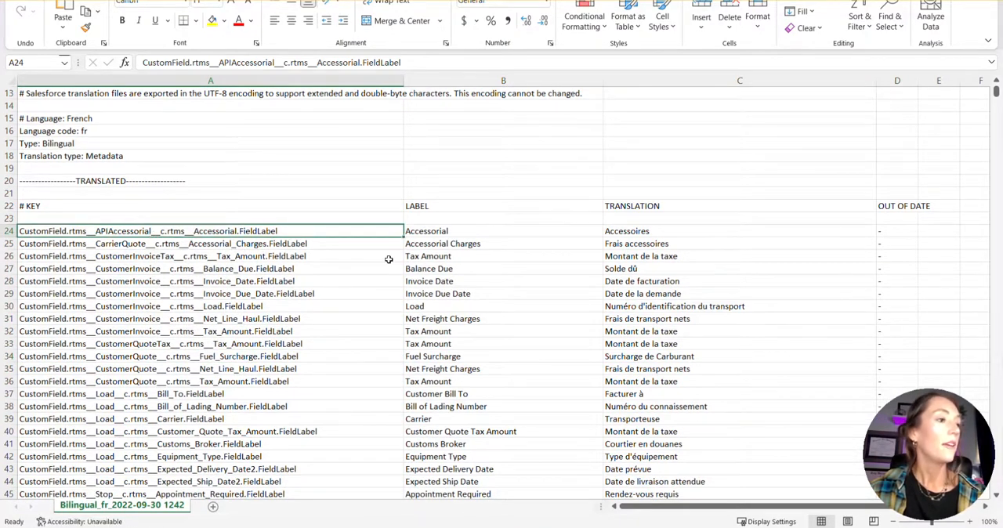
mouse_move(485, 232)
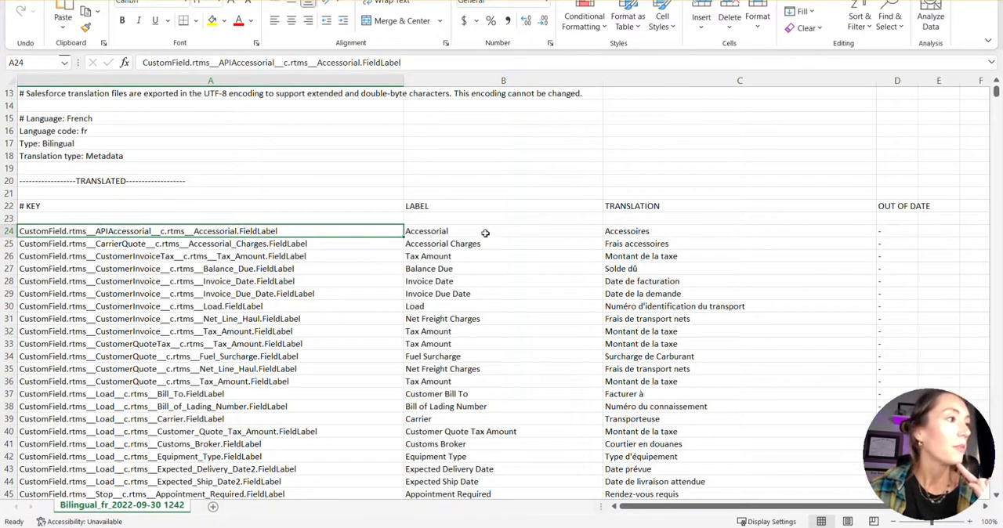
click(503, 230)
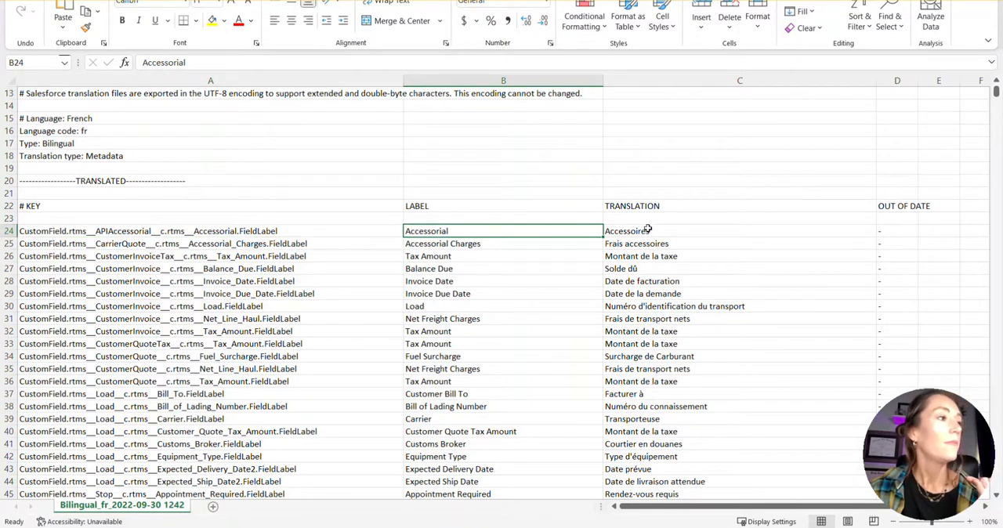
click(739, 231)
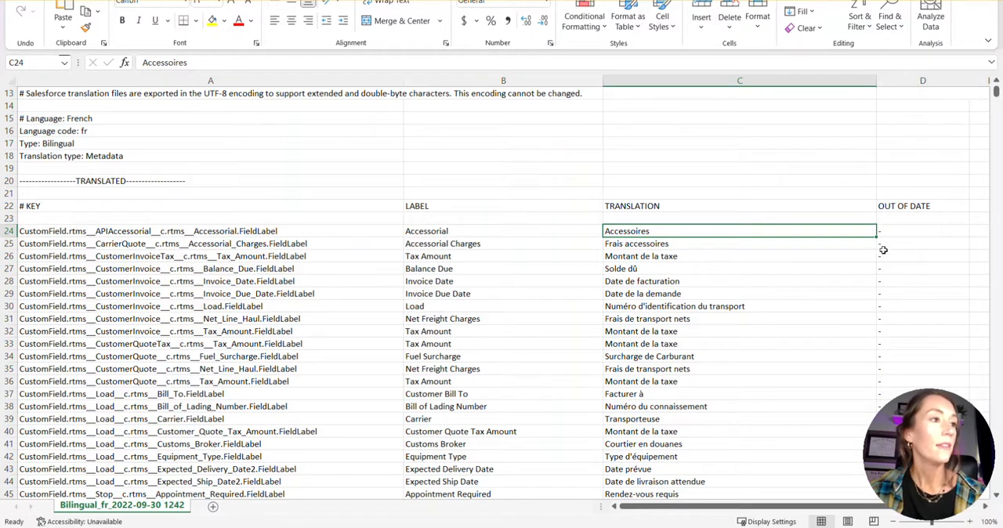
mouse_move(693, 370)
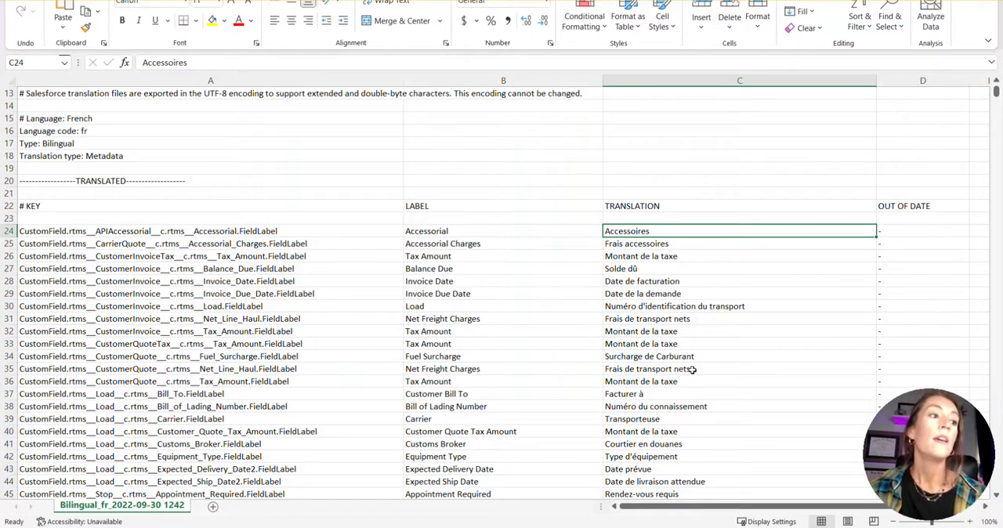
mouse_move(759, 338)
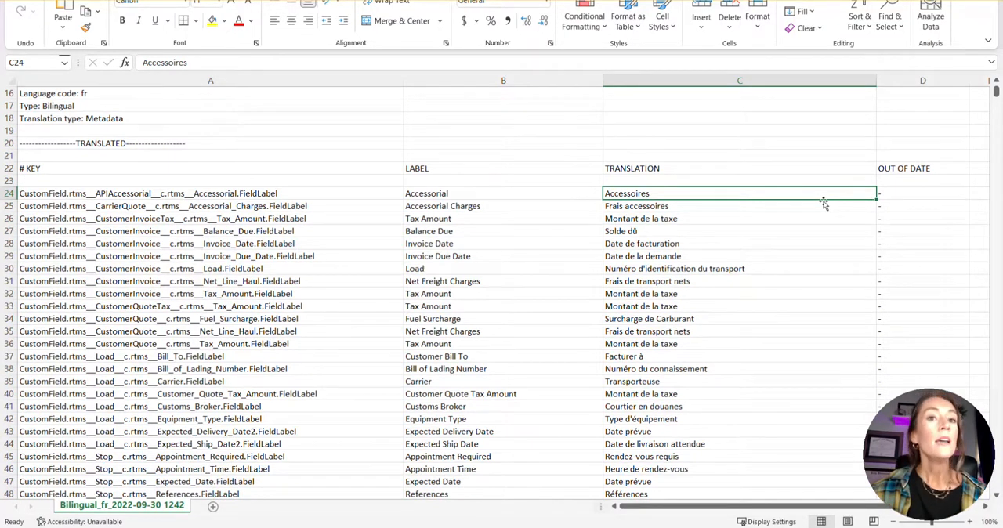
mouse_move(614, 205)
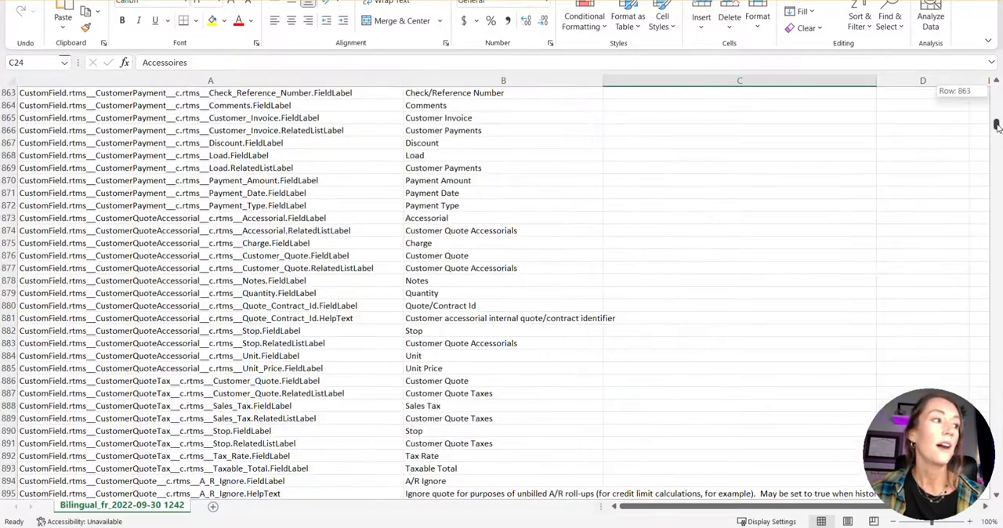
Look through the TRANSLATED section, checking the Notes key and Numéro d'identification du transport
click(163, 280)
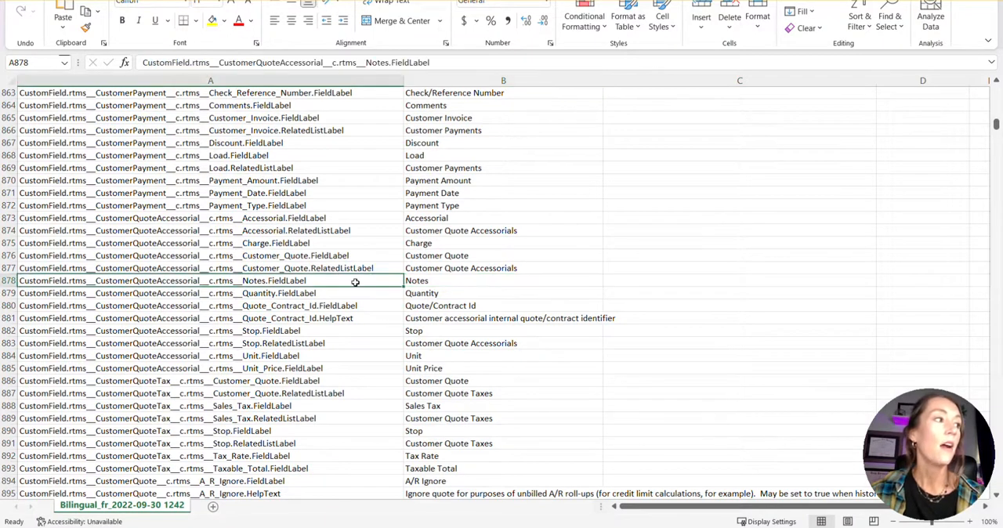
mouse_move(458, 279)
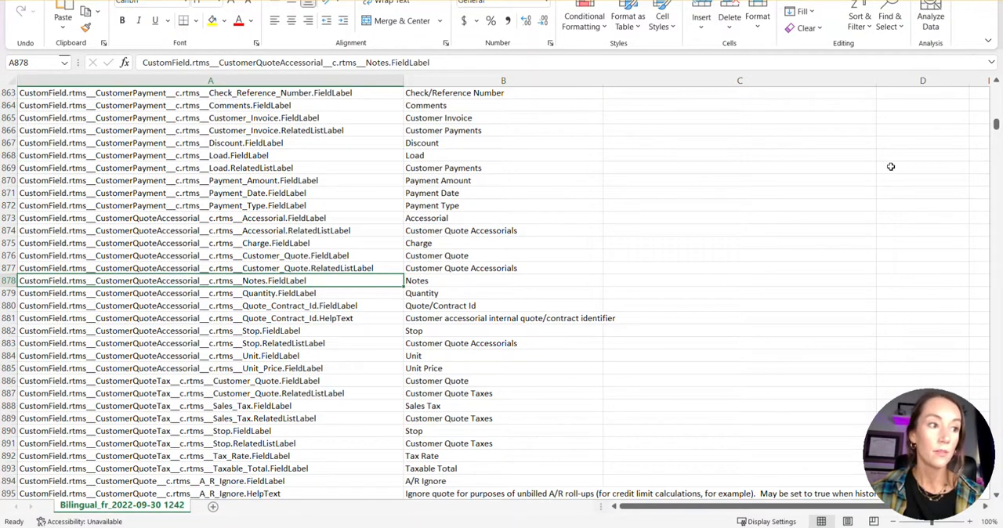
scroll(up, 3)
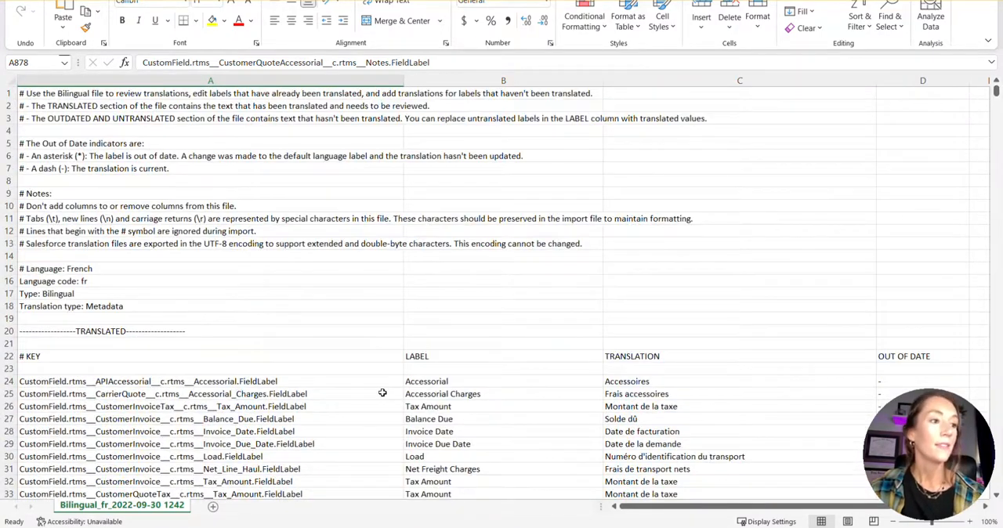
scroll(down, 3)
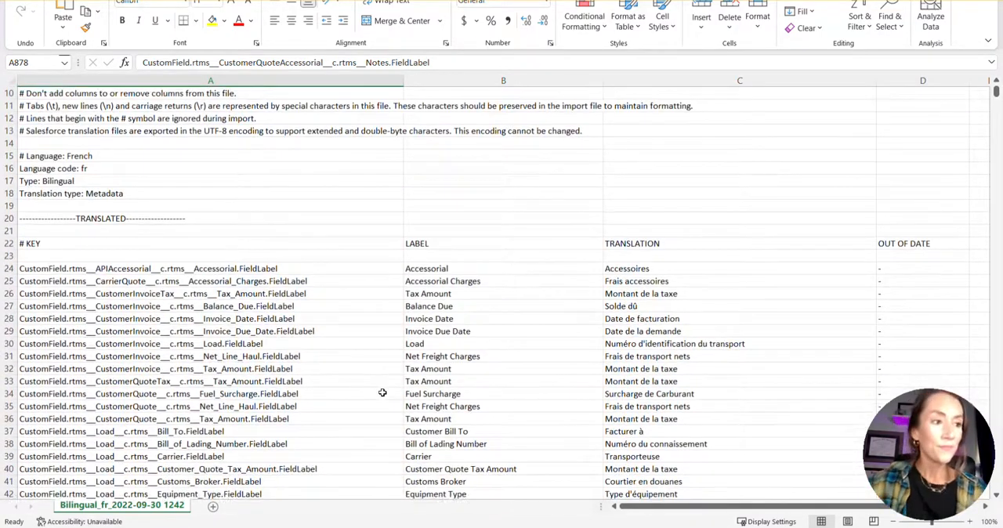
click(740, 343)
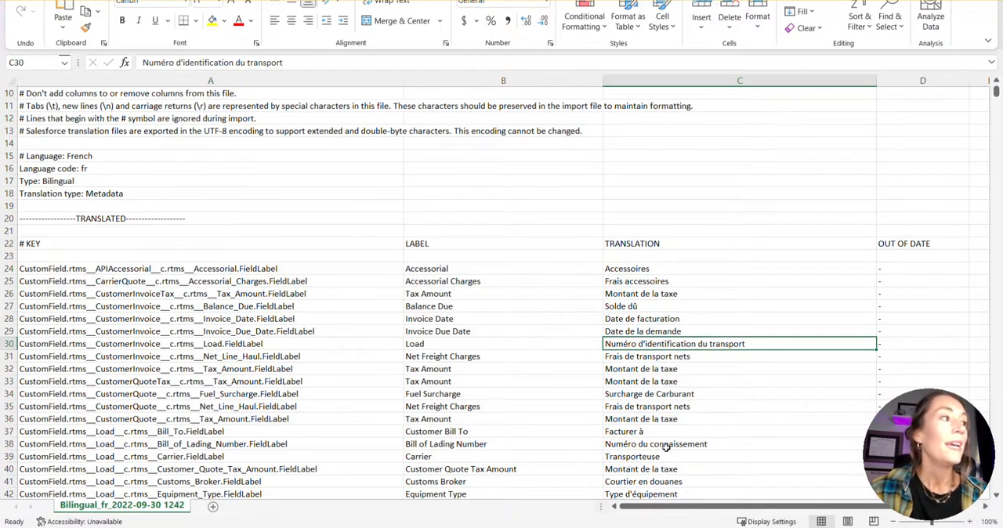
scroll(down, 3)
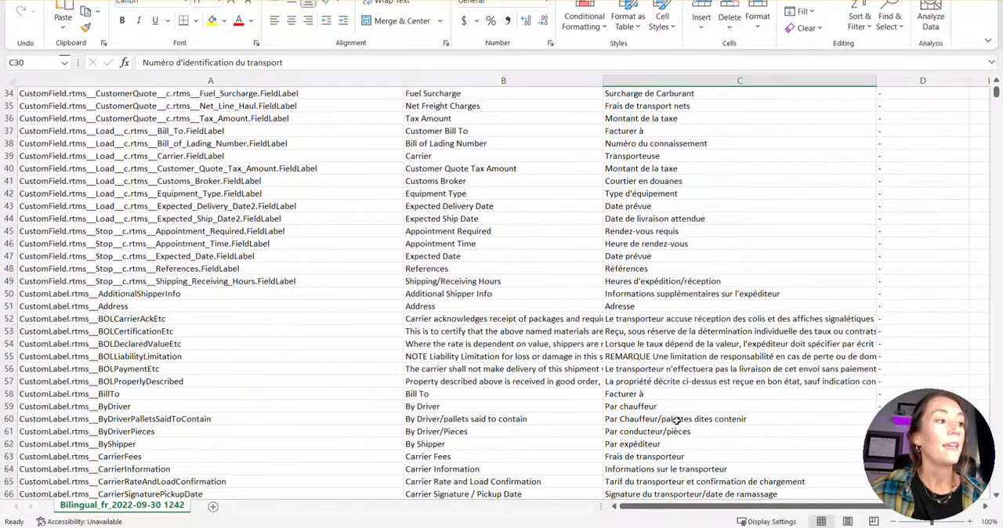
scroll(down, 3)
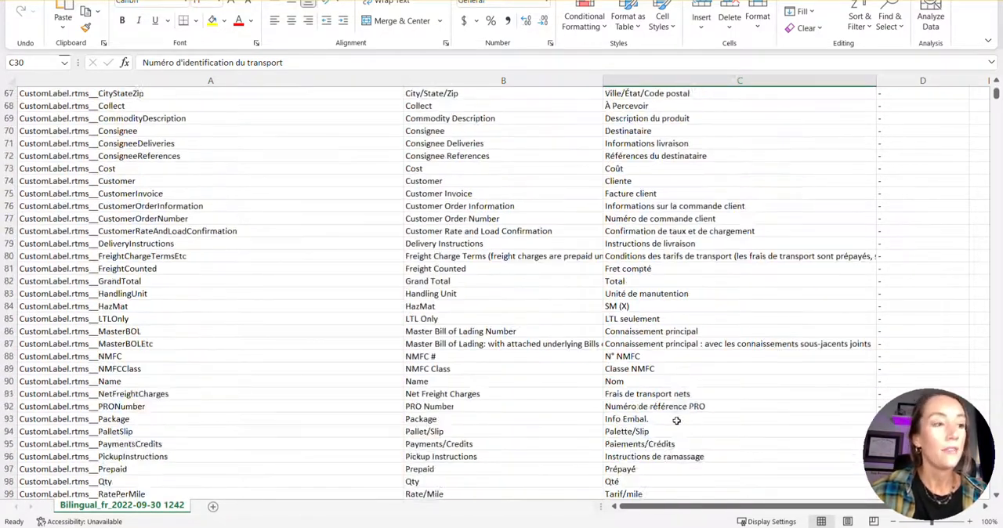
scroll(down, 3)
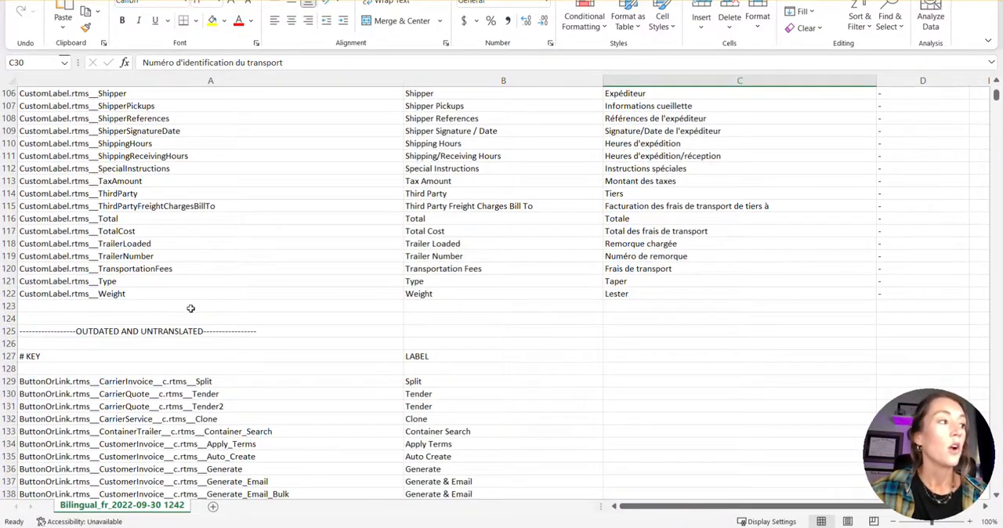
mouse_move(194, 397)
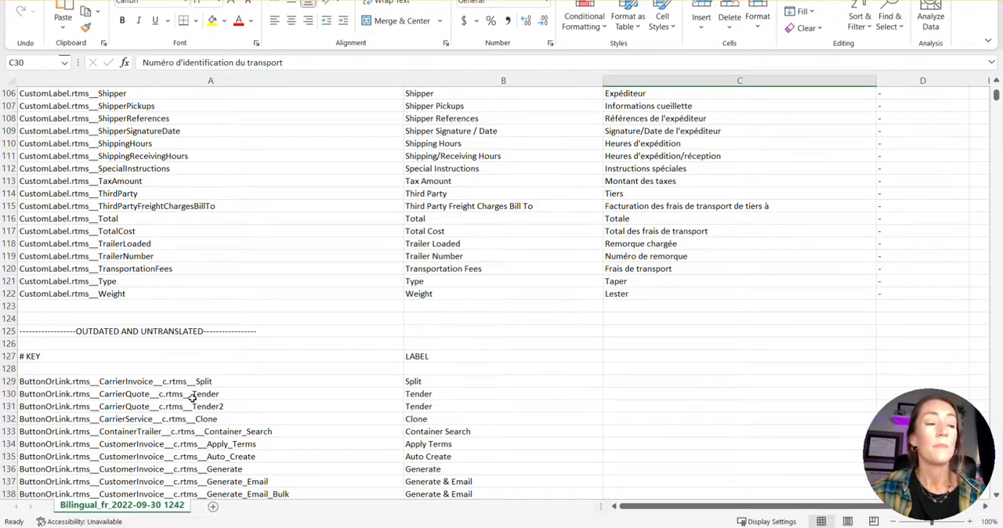
Scroll through the OUTDATED AND UNTRANSLATED section and bring up the Outdated and untranslated_fr workbook
click(921, 82)
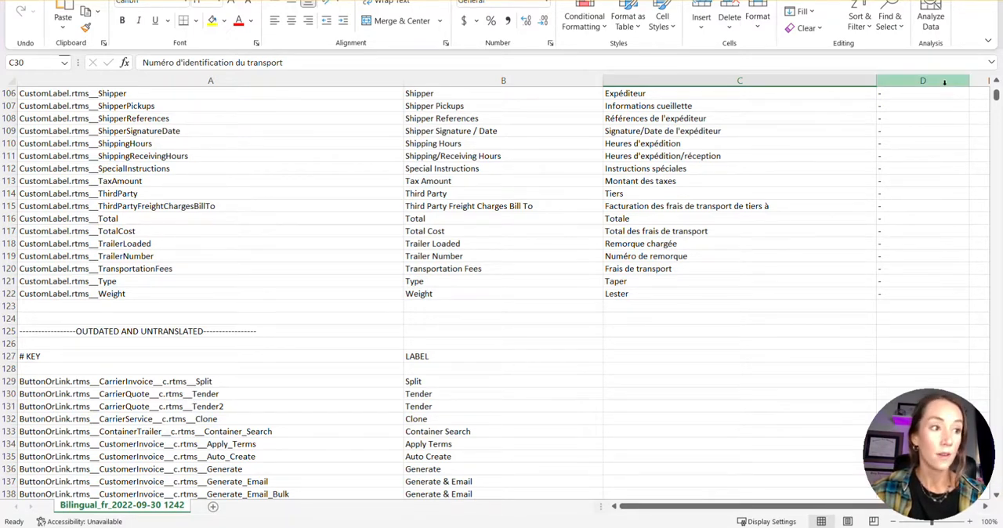
scroll(down, 3)
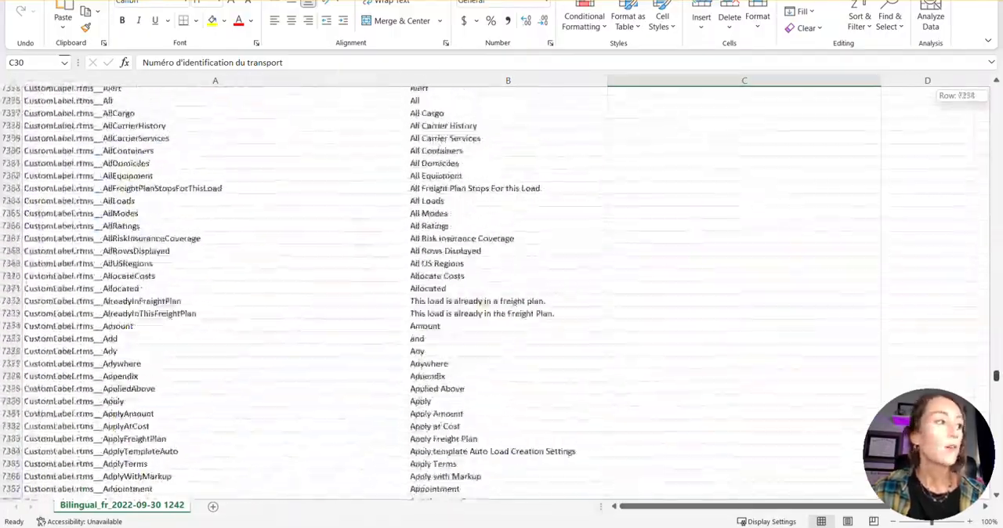
scroll(down, 3)
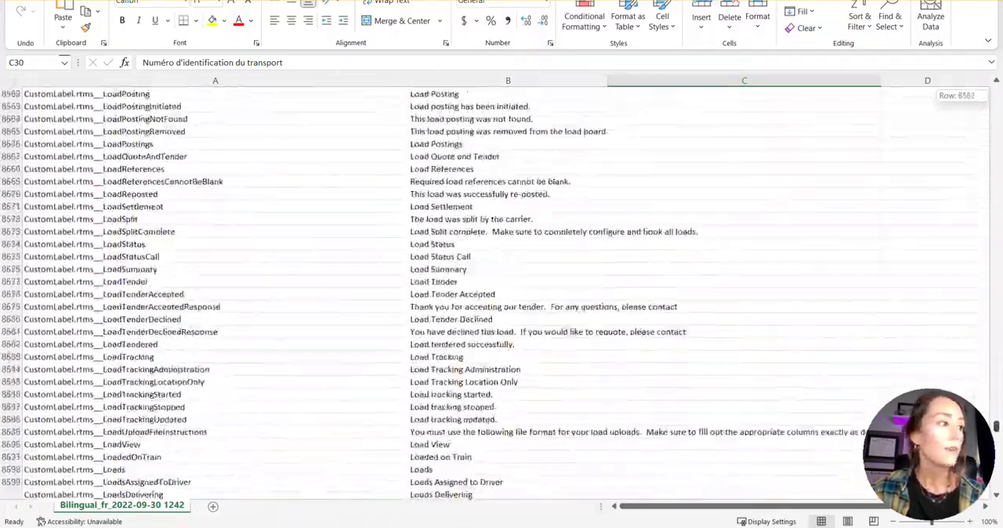
scroll(down, 3)
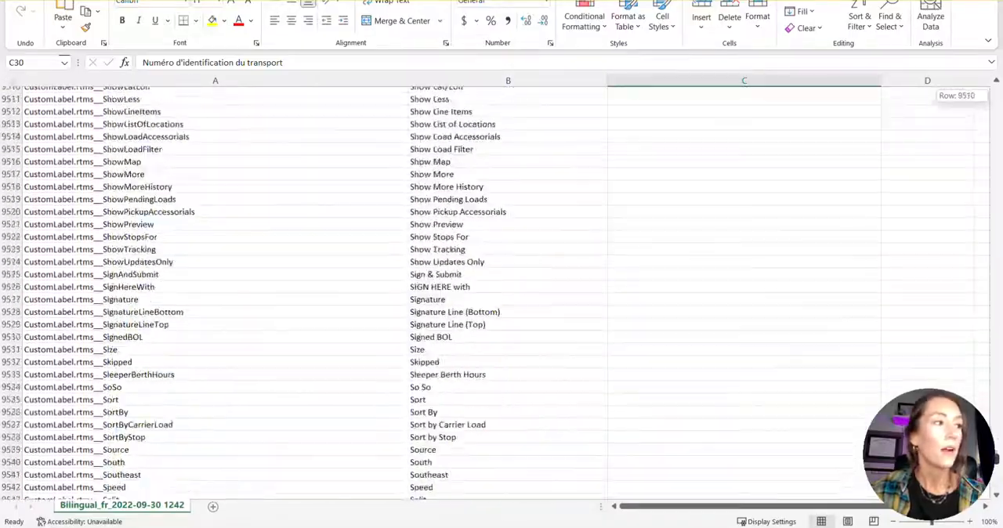
scroll(down, 3)
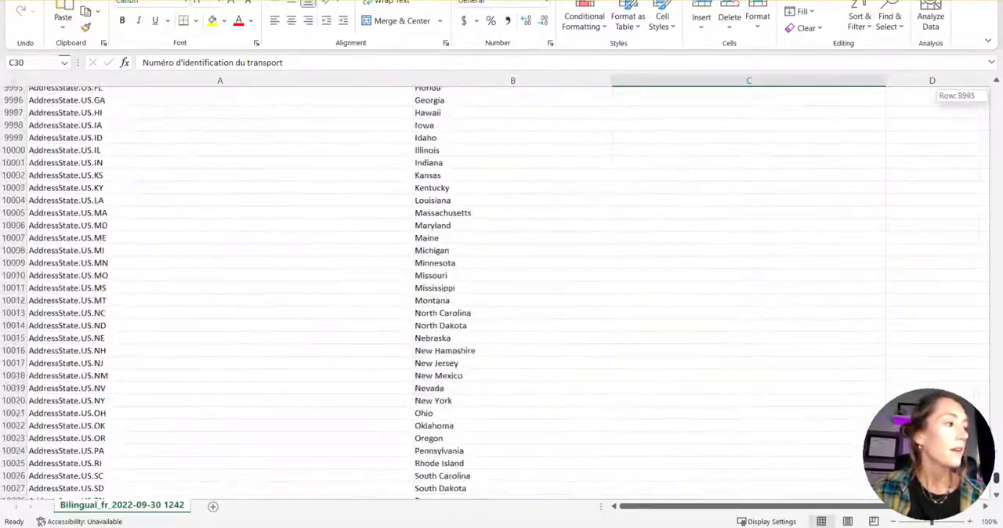
scroll(down, 3)
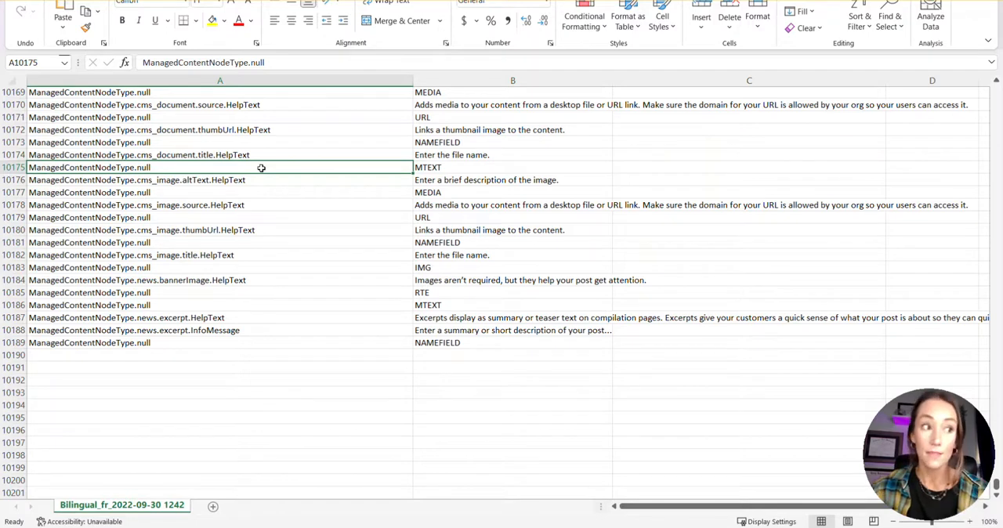
mouse_move(276, 139)
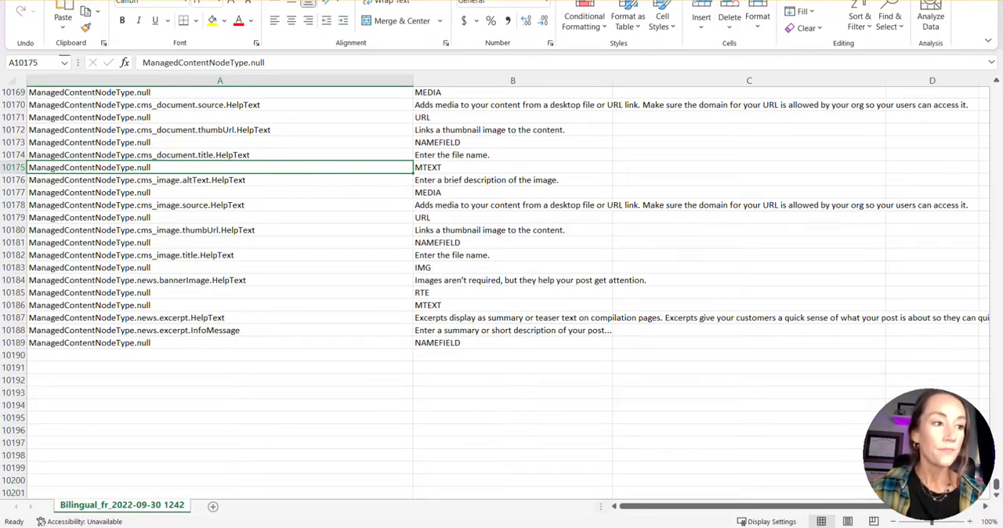
scroll(down, 3)
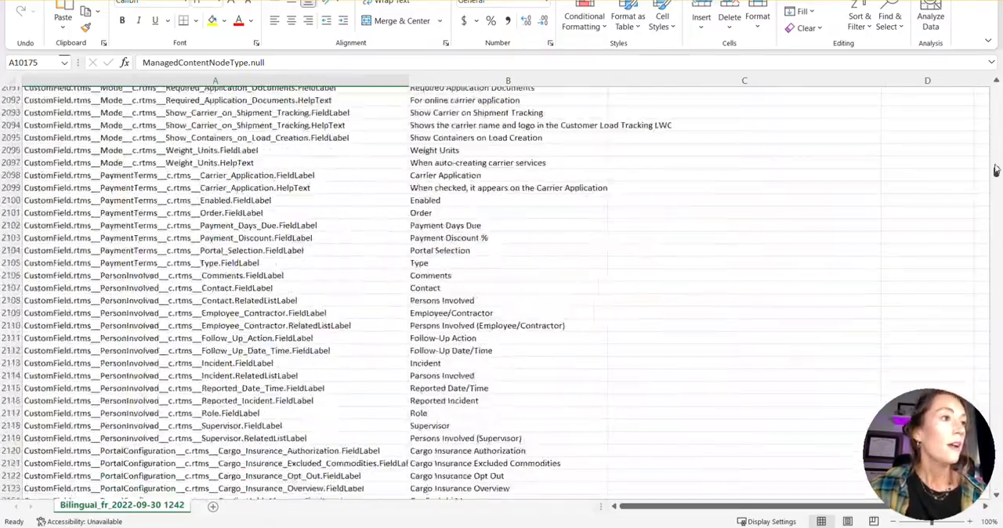
scroll(up, 3)
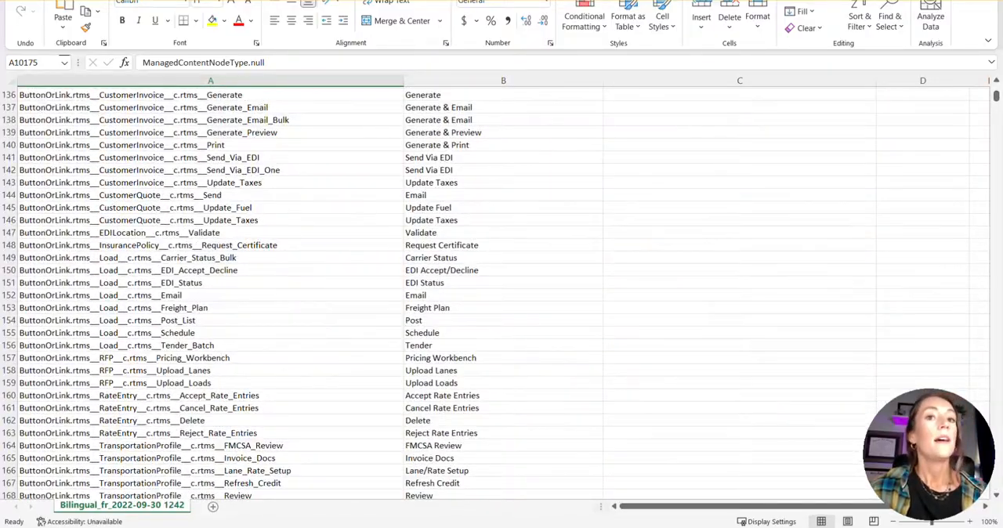
scroll(up, 3)
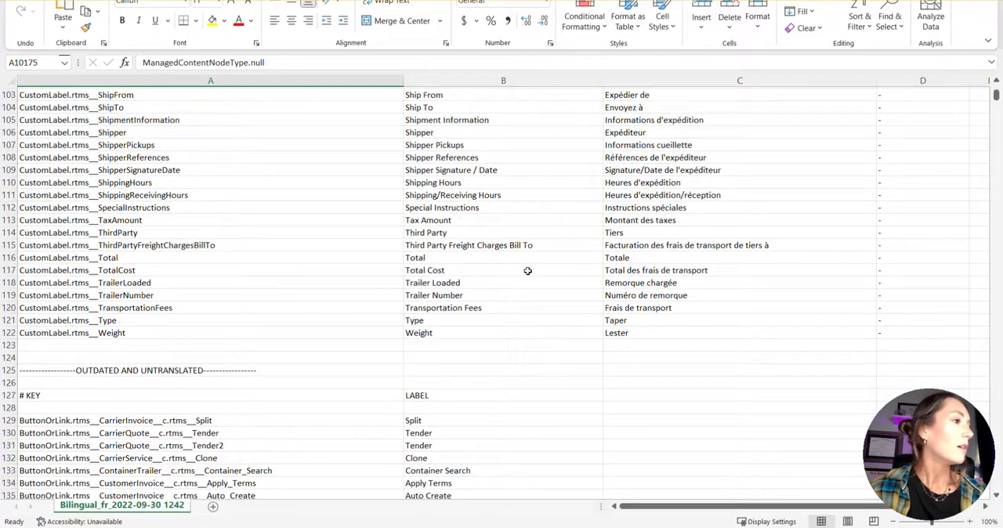
scroll(up, 3)
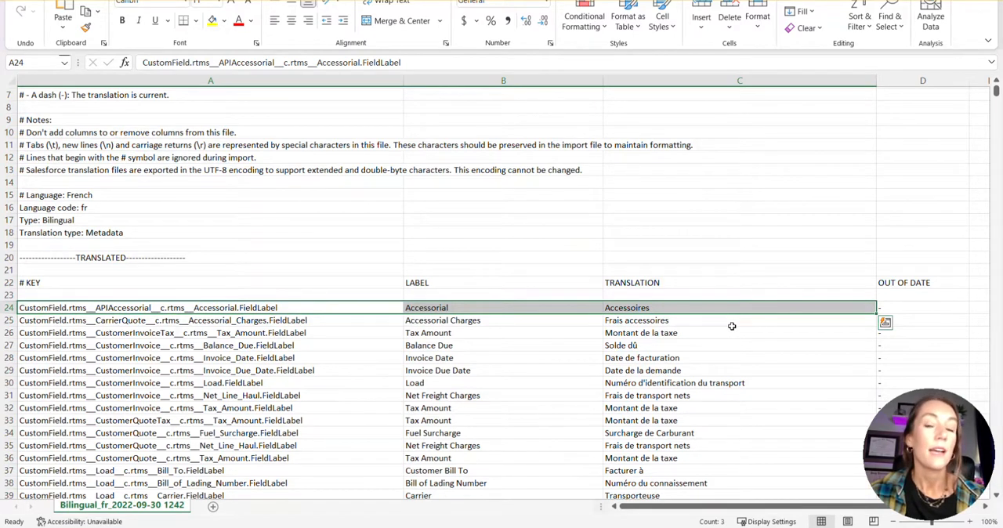
scroll(down, 3)
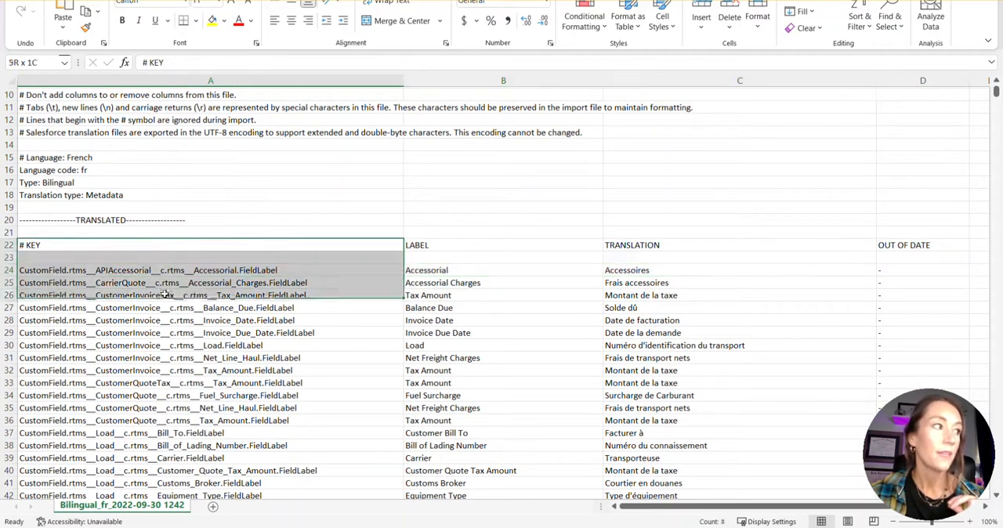
click(503, 245)
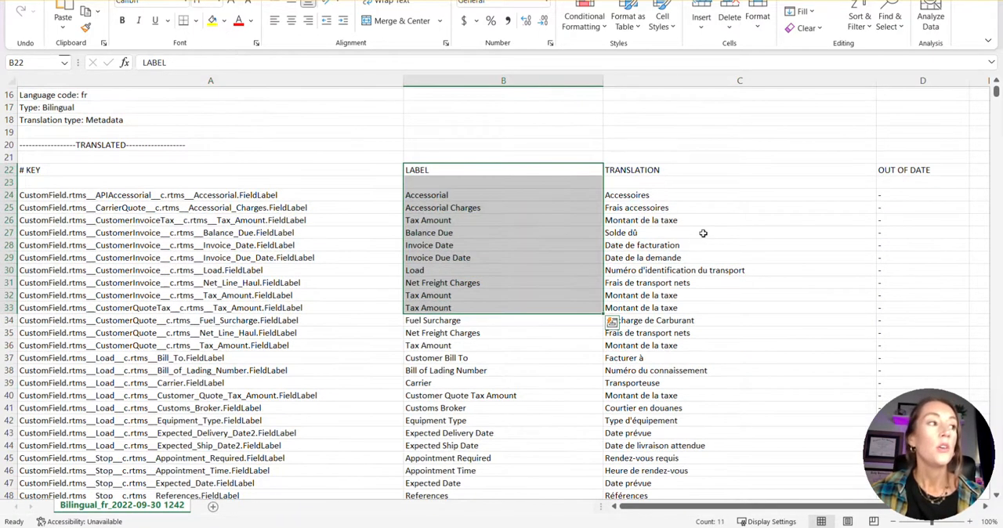
click(740, 232)
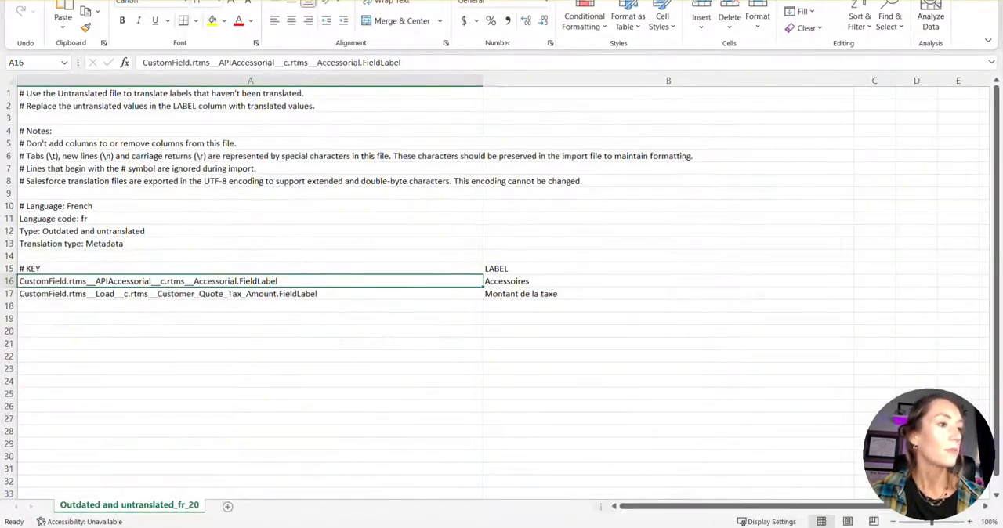
mouse_move(467, 290)
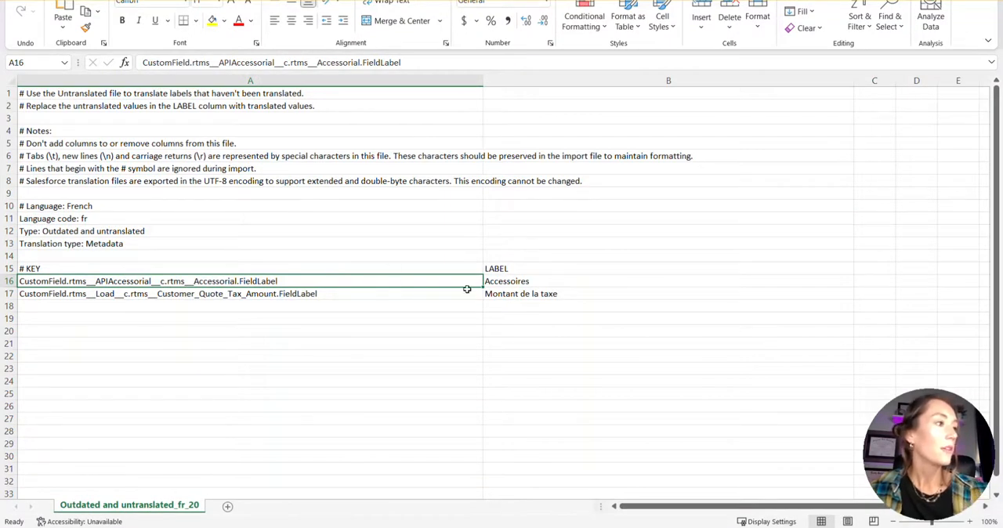
mouse_move(407, 279)
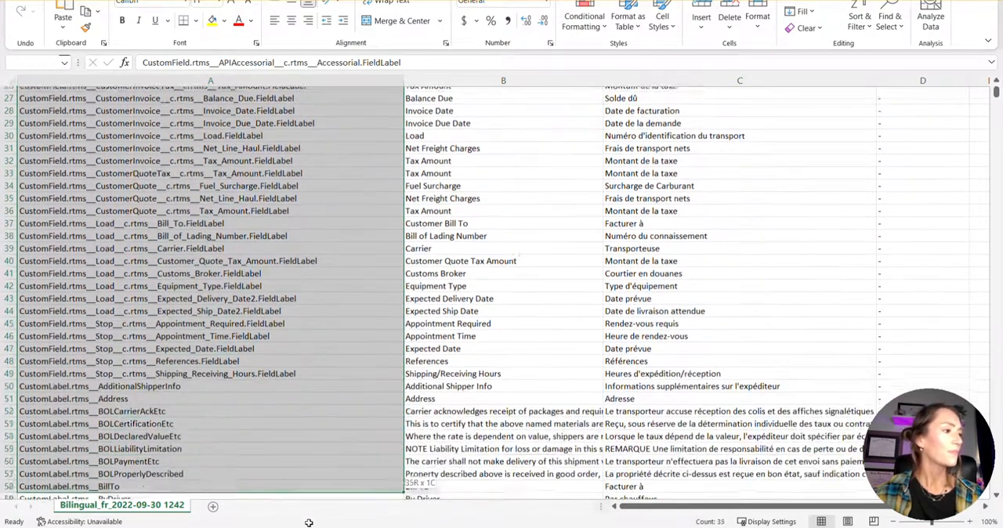
Copy the TRANSLATION cells from Accessoires down to Lester in the Bilingual_fr sheet
scroll(down, 3)
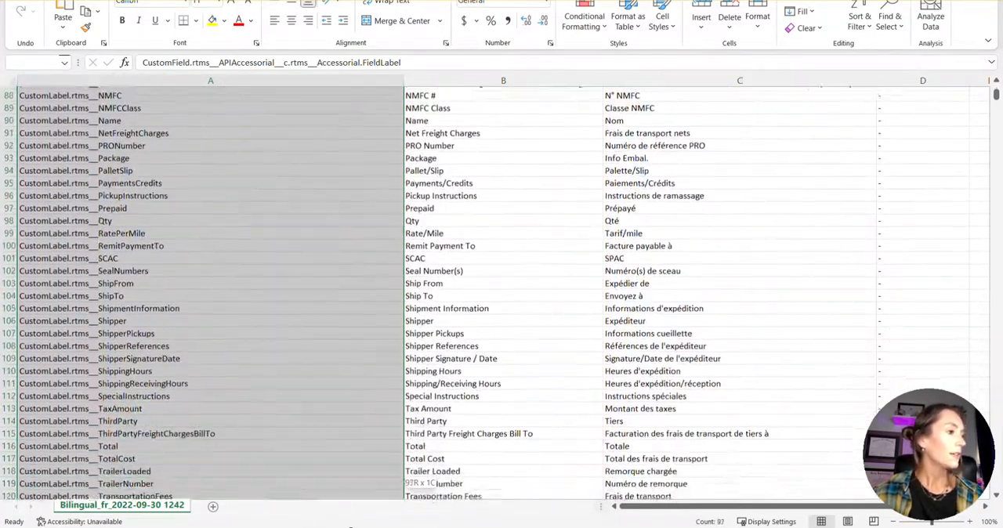
scroll(down, 3)
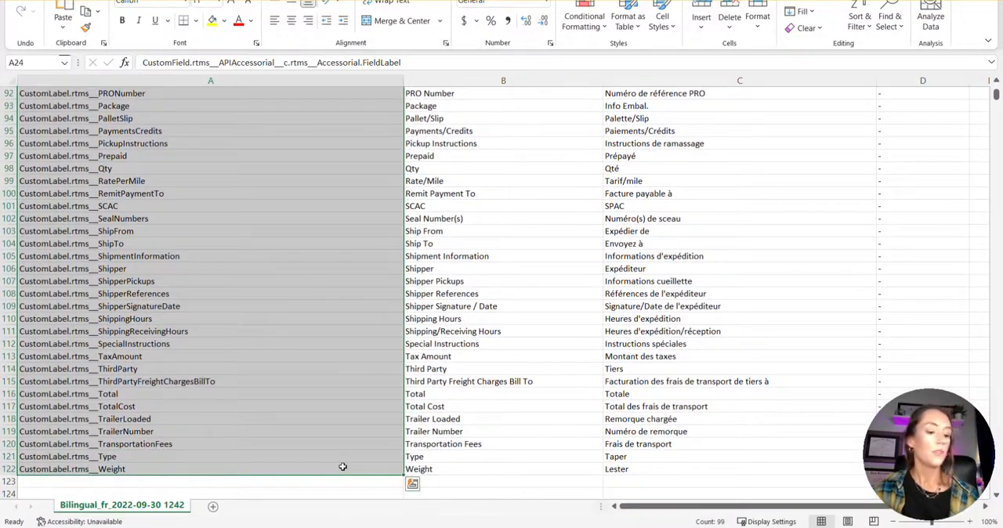
key(ctrl+c)
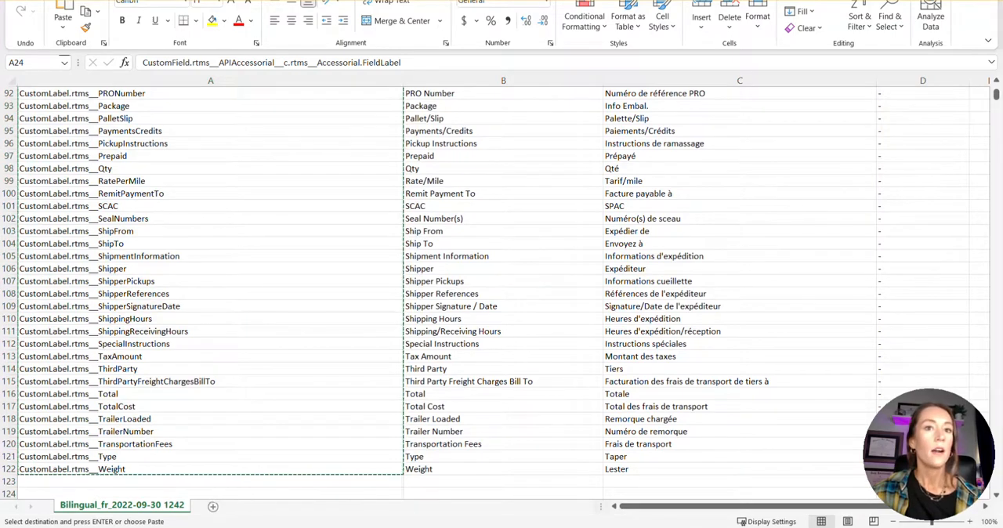
mouse_move(708, 275)
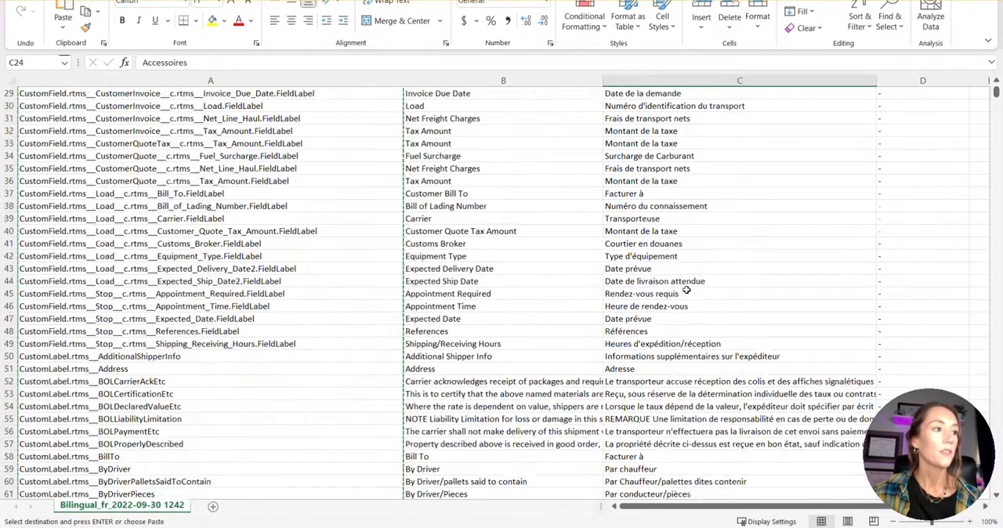
scroll(down, 3)
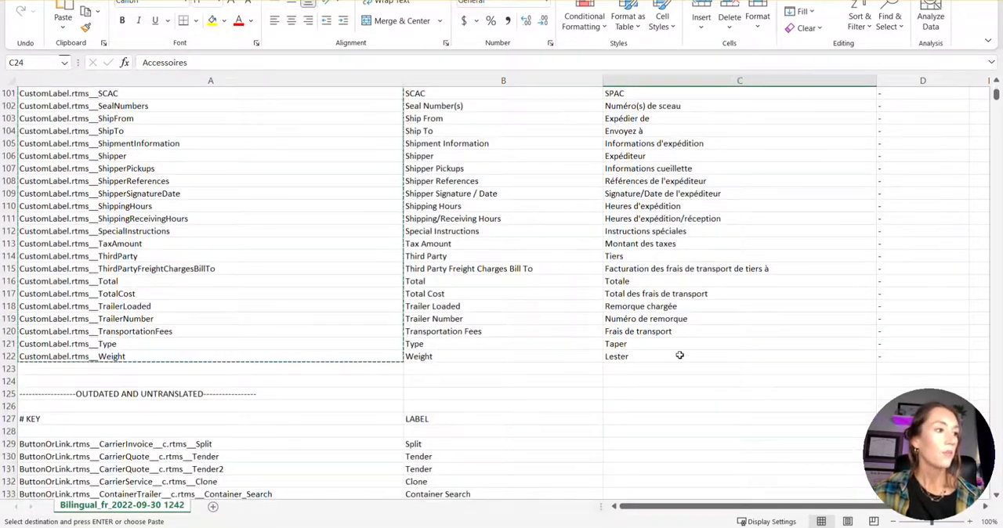
click(705, 356)
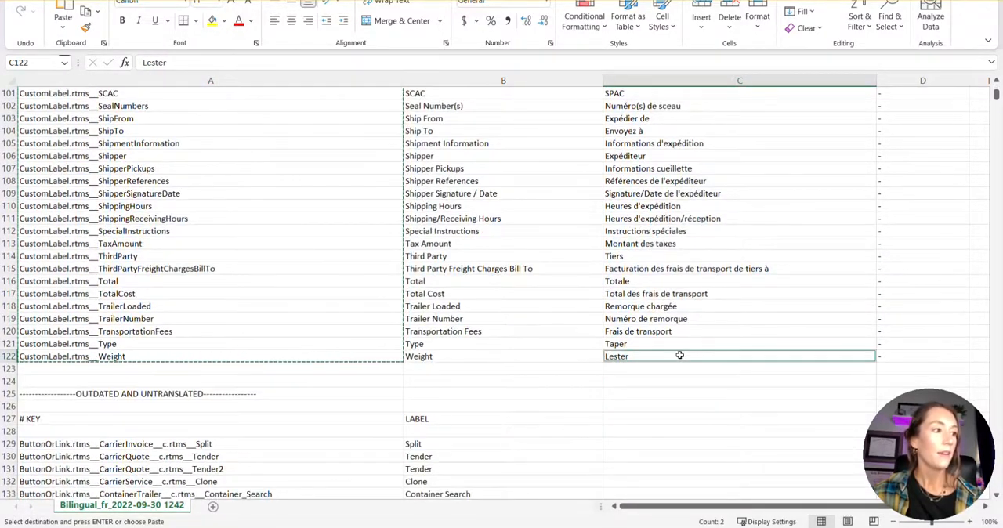
scroll(up, 3)
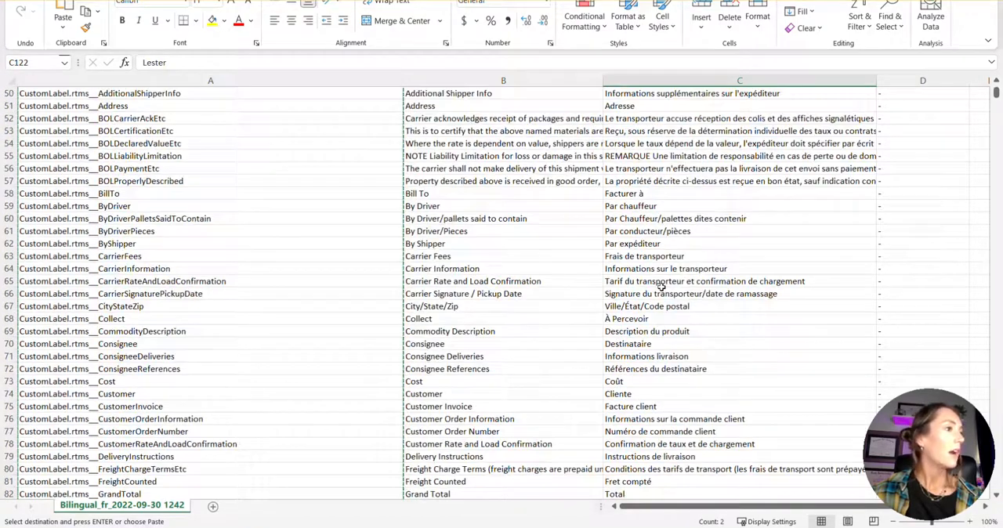
scroll(up, 3)
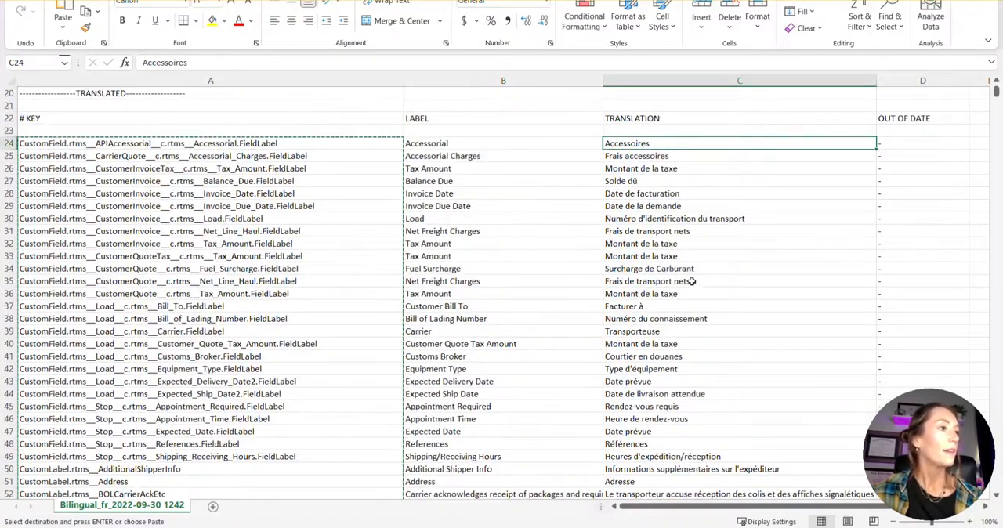
scroll(down, 3)
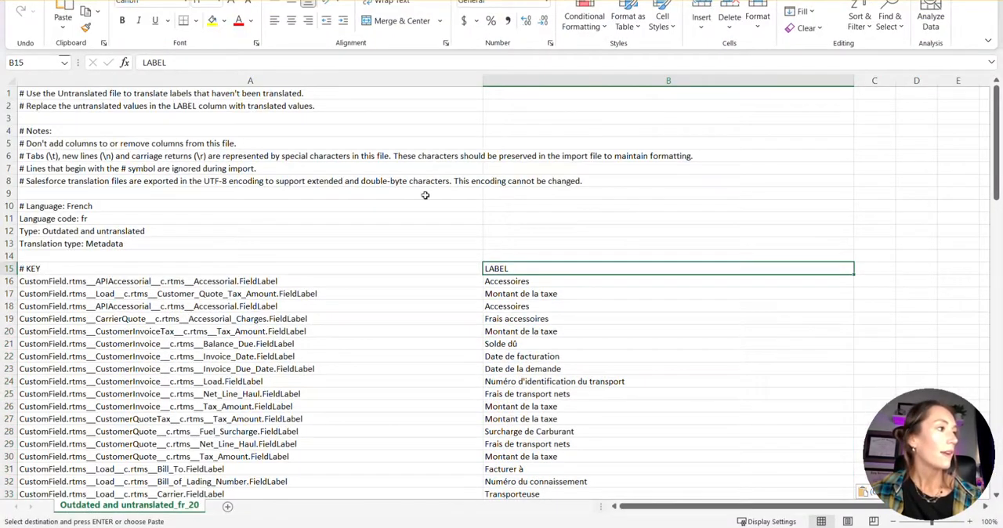
Paste the French translations into the LABEL column and check every row down to Lester
scroll(down, 3)
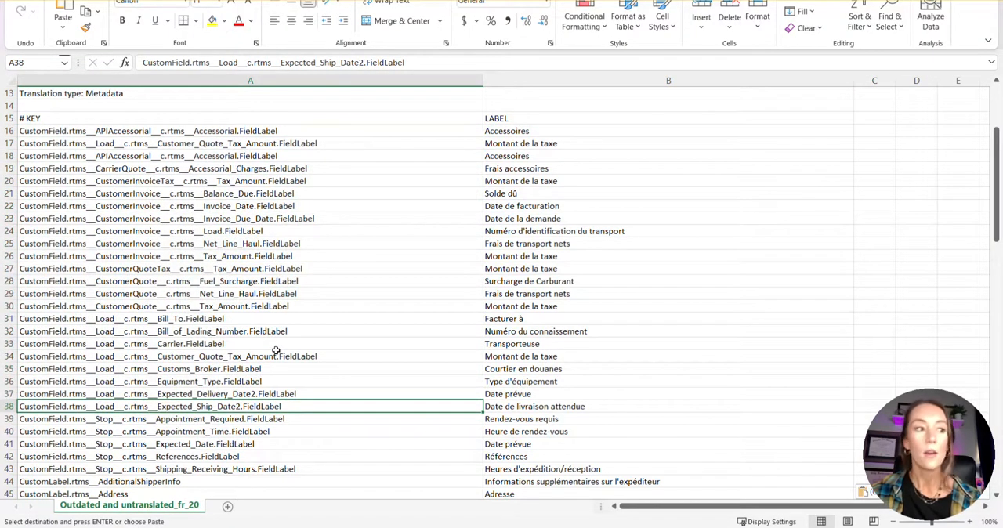
mouse_move(554, 123)
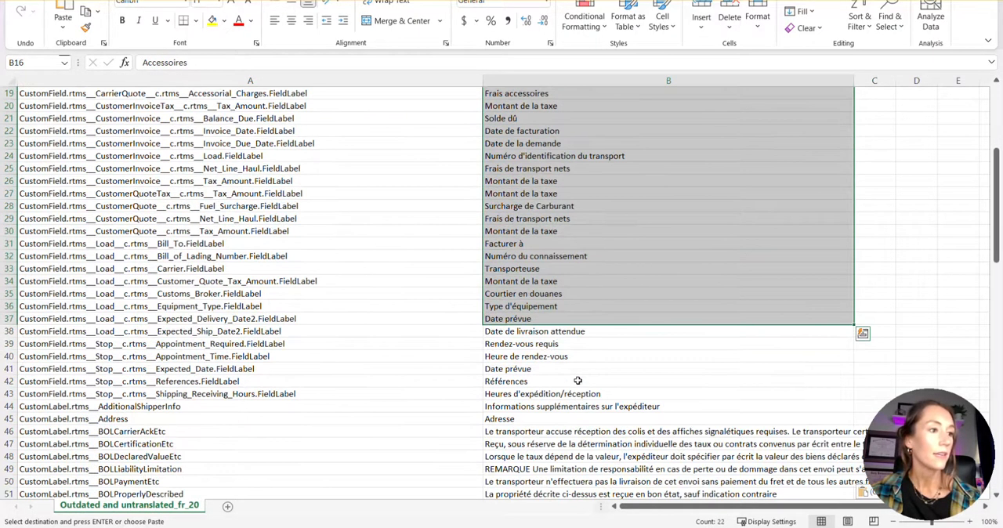
scroll(down, 3)
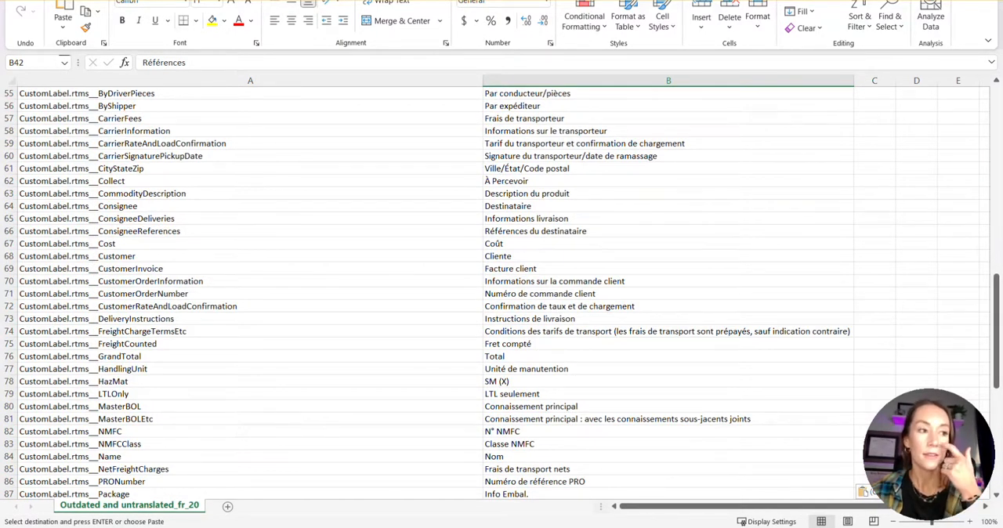
scroll(down, 3)
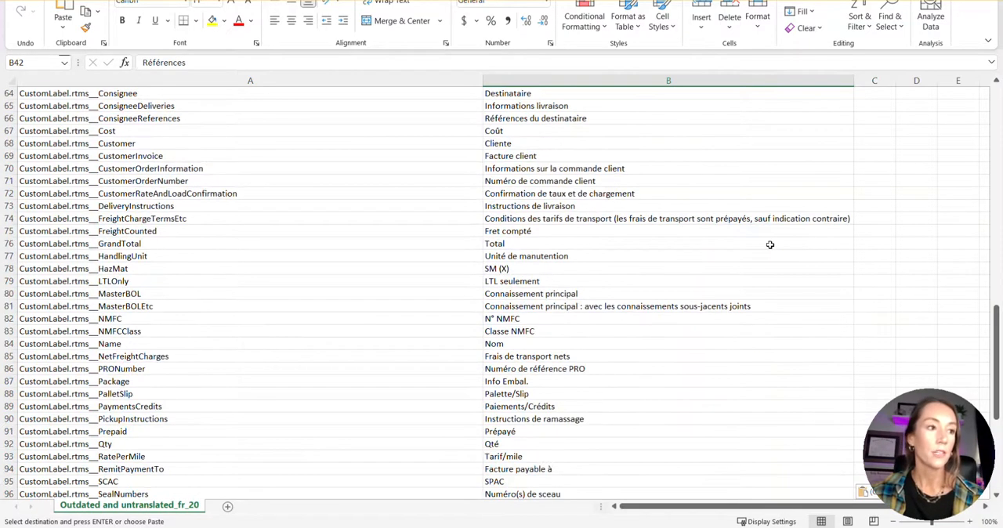
scroll(down, 3)
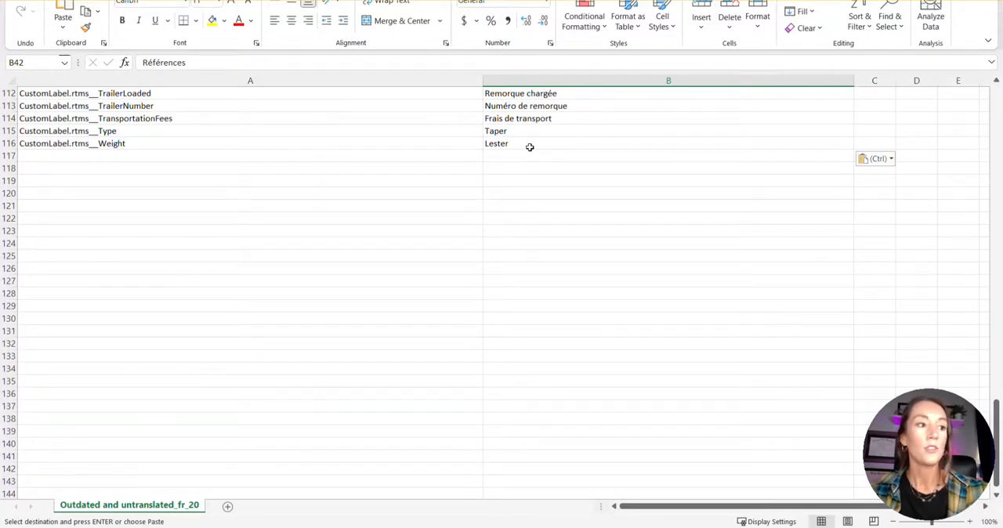
scroll(up, 3)
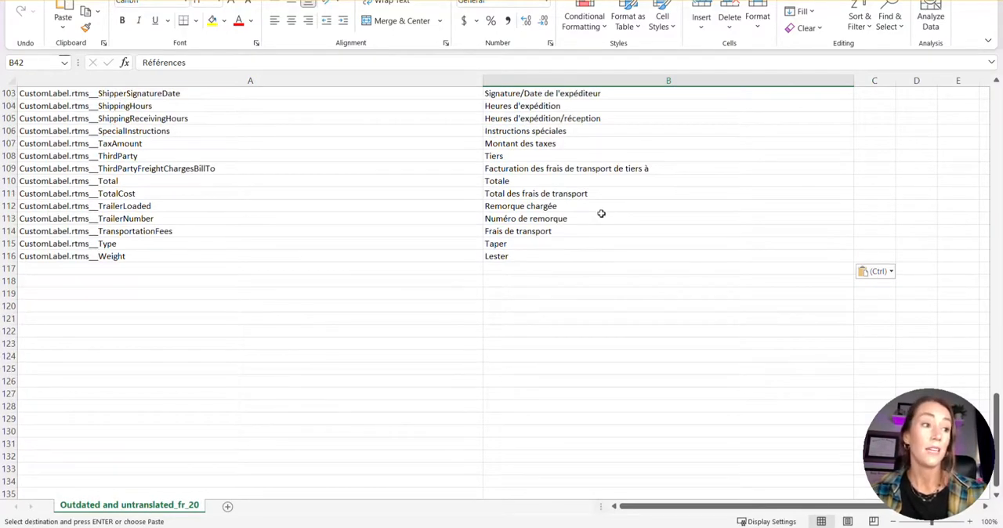
scroll(up, 3)
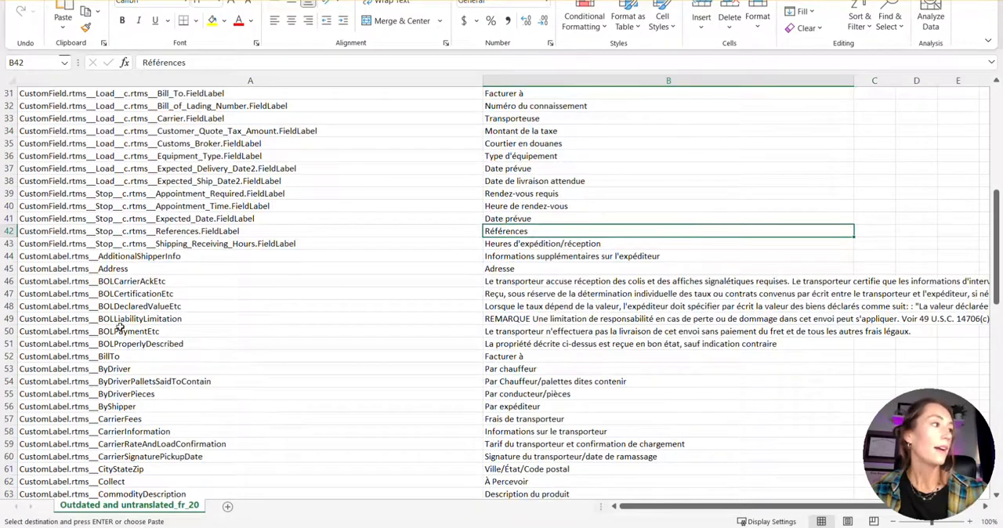
scroll(down, 3)
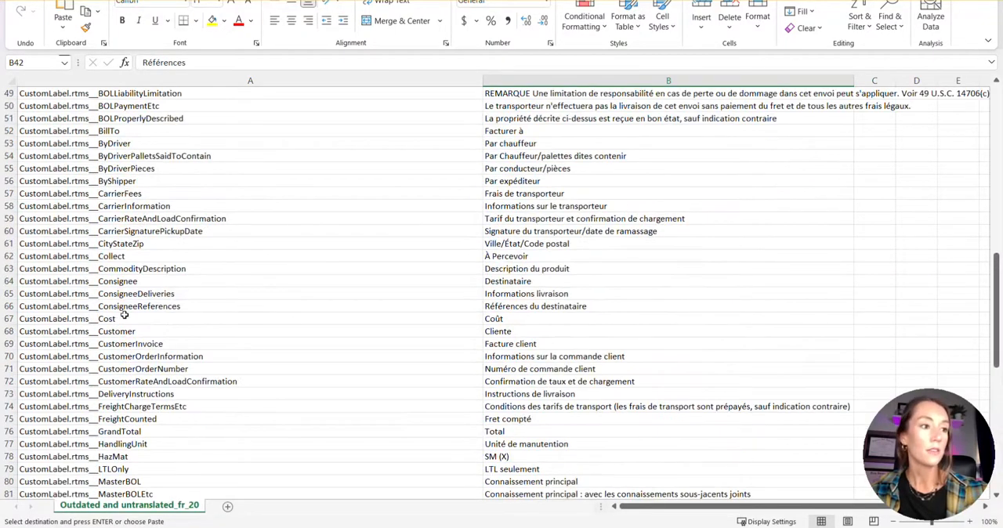
scroll(up, 3)
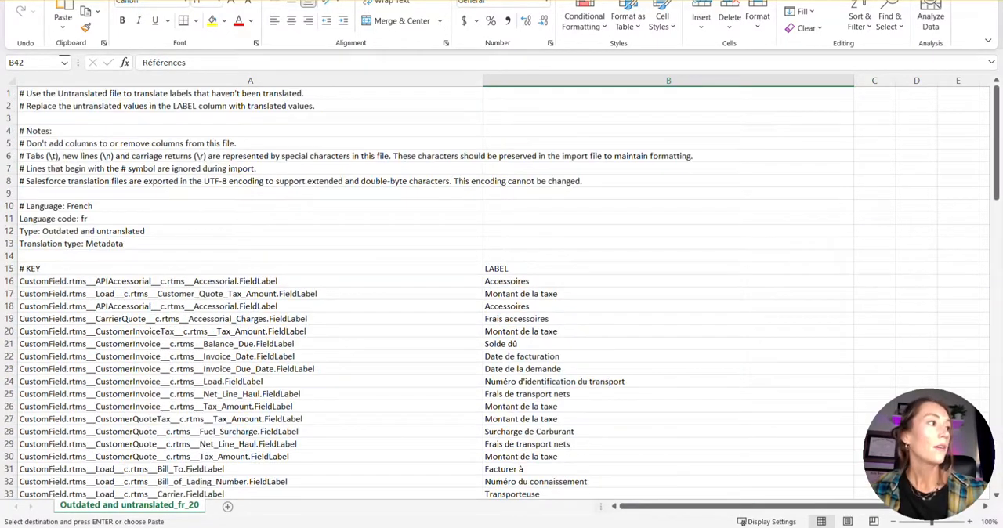
click(16, 8)
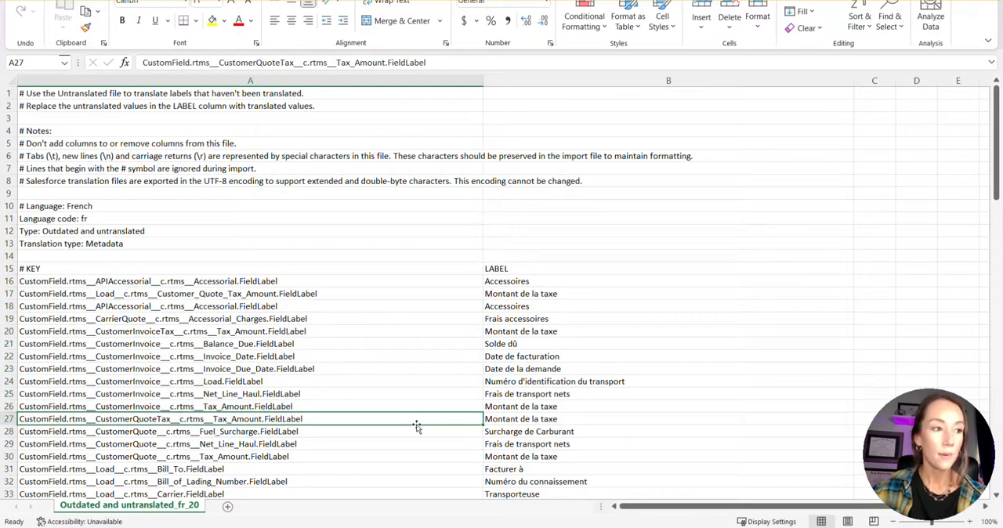
mouse_move(409, 256)
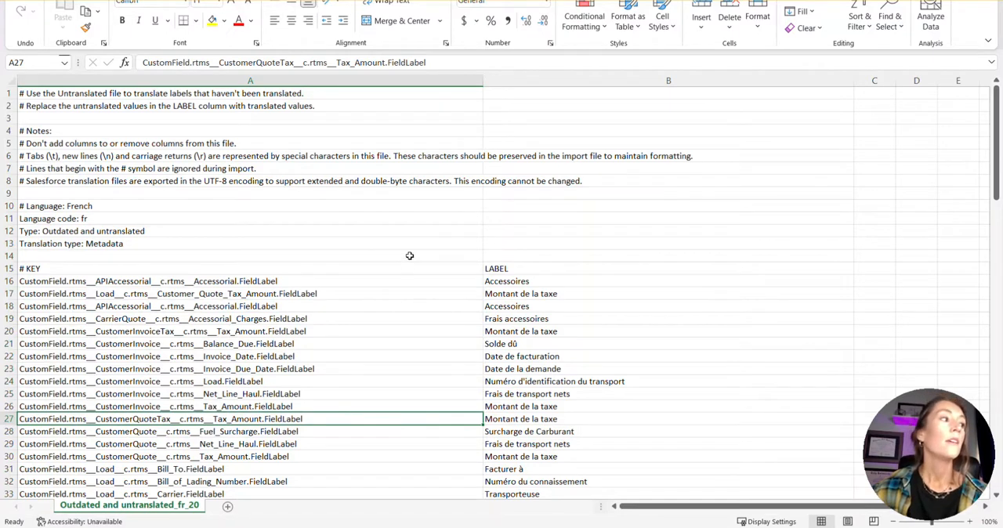
drag(668, 270, 668, 418)
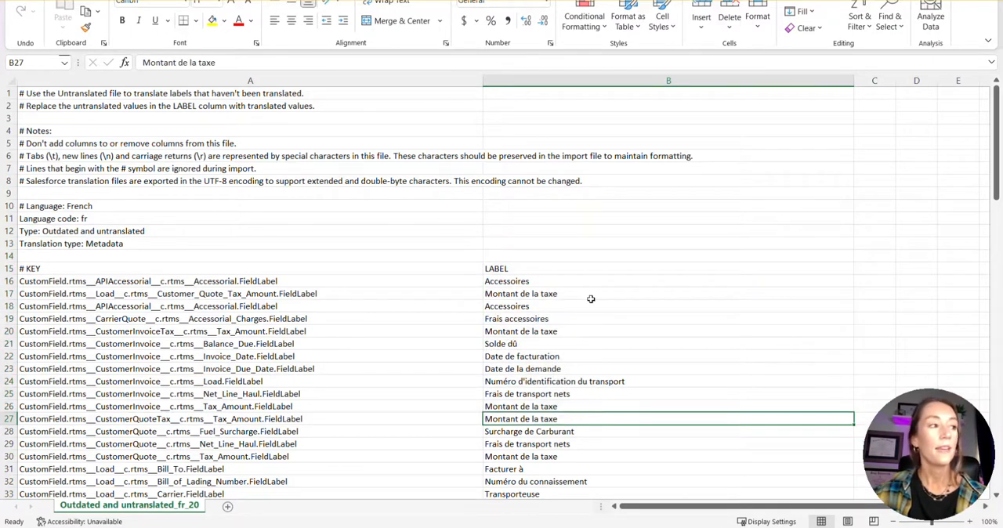
mouse_move(592, 339)
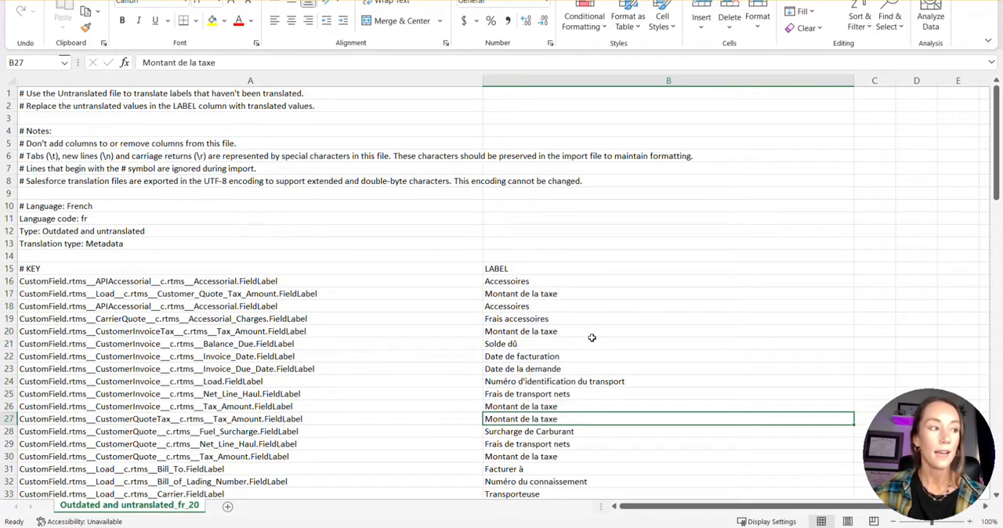
mouse_move(737, 33)
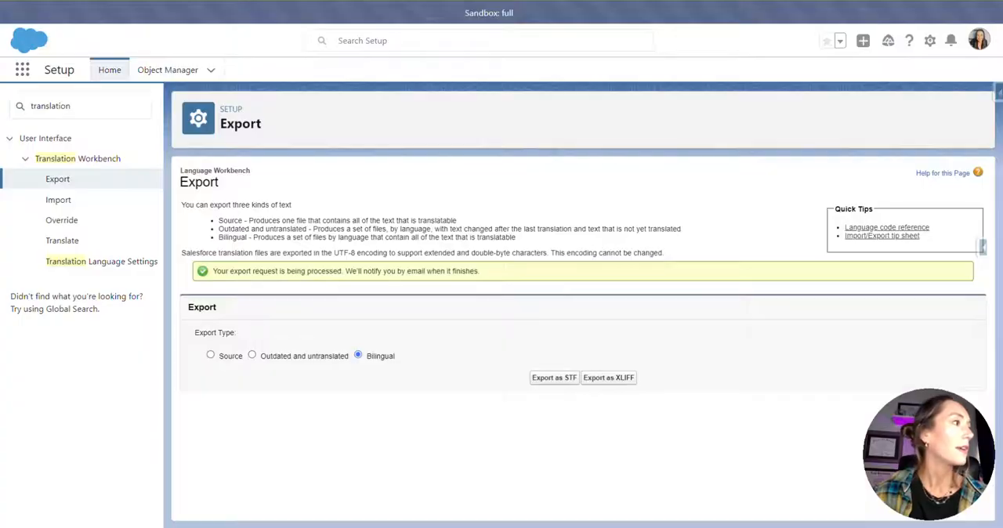
mouse_move(58, 200)
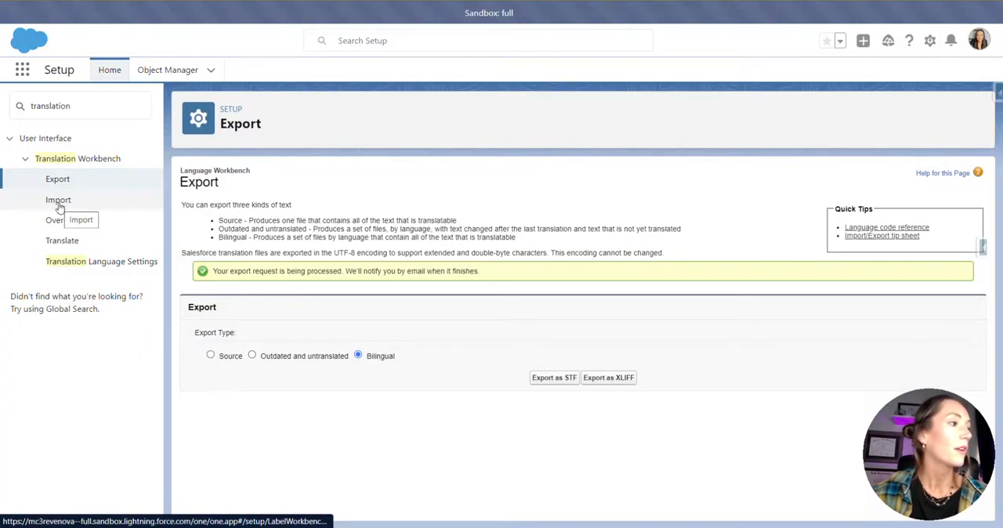
Import the translated .stf file through Translation Workbench Import
click(58, 201)
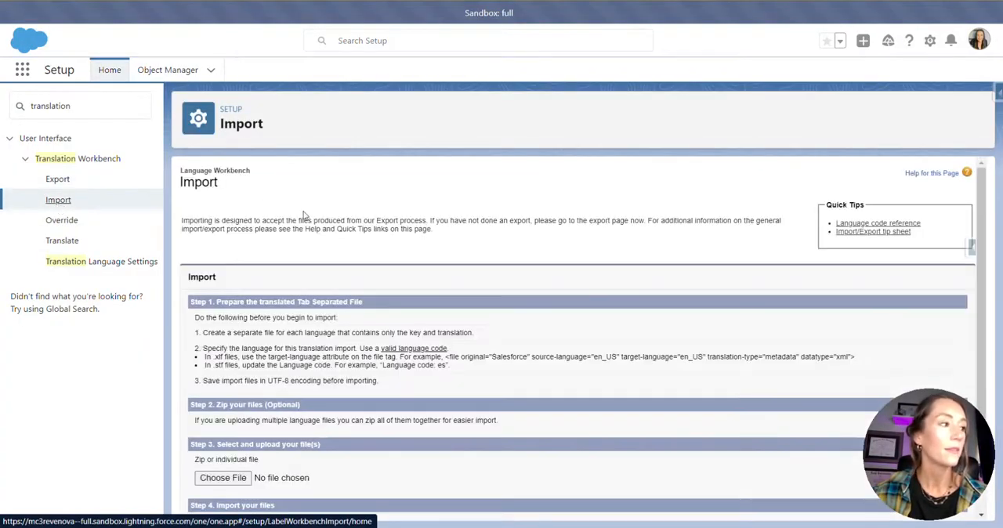
scroll(down, 3)
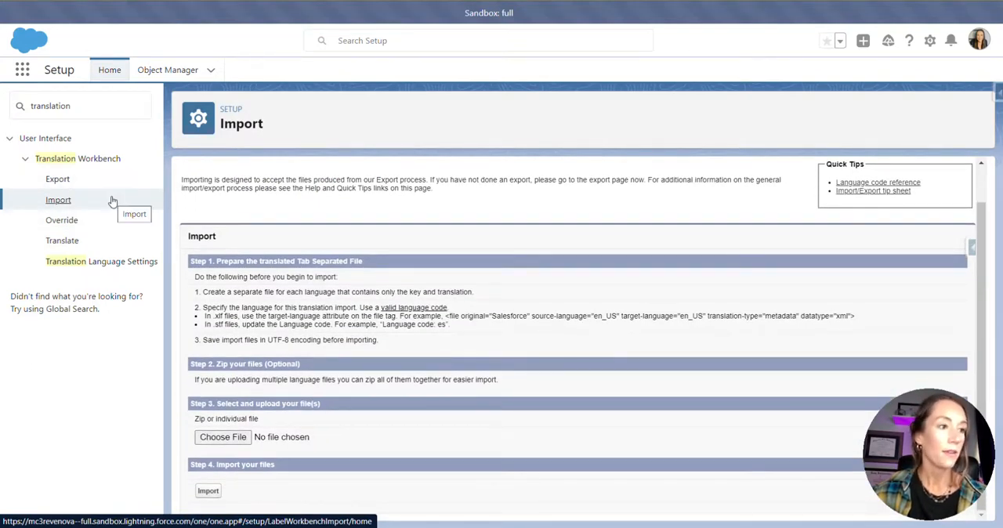
mouse_move(58, 201)
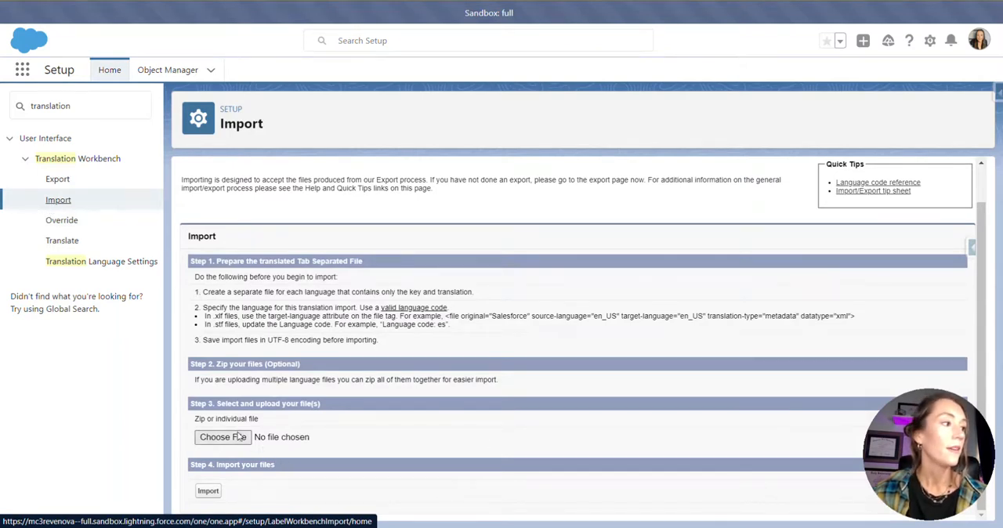
click(223, 435)
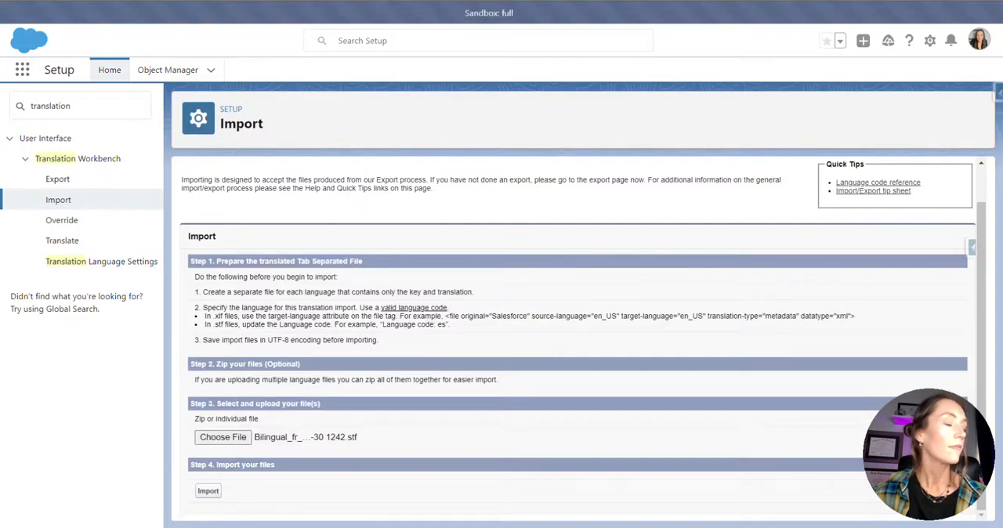
click(222, 437)
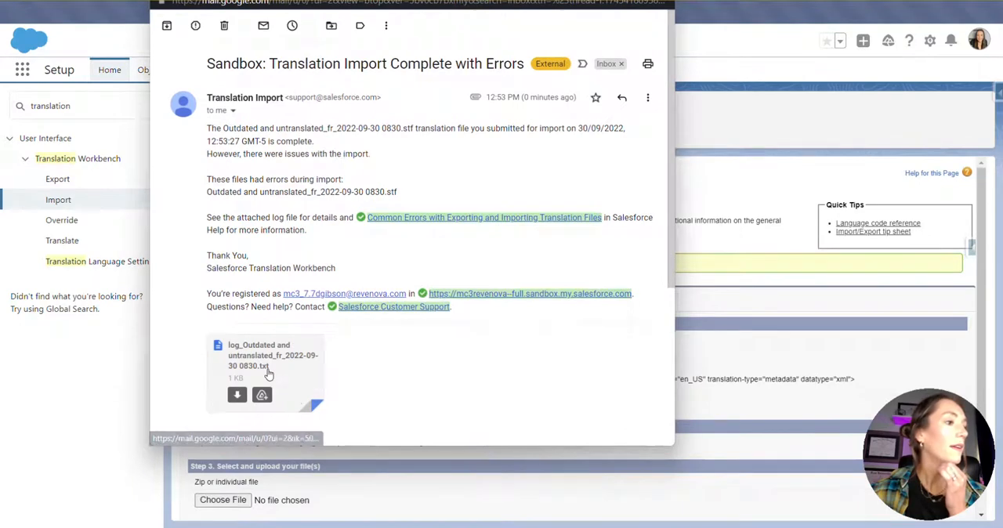
Preview the attached log_Outdated and untranslated .txt reporting duplicate CustomField keys
click(267, 360)
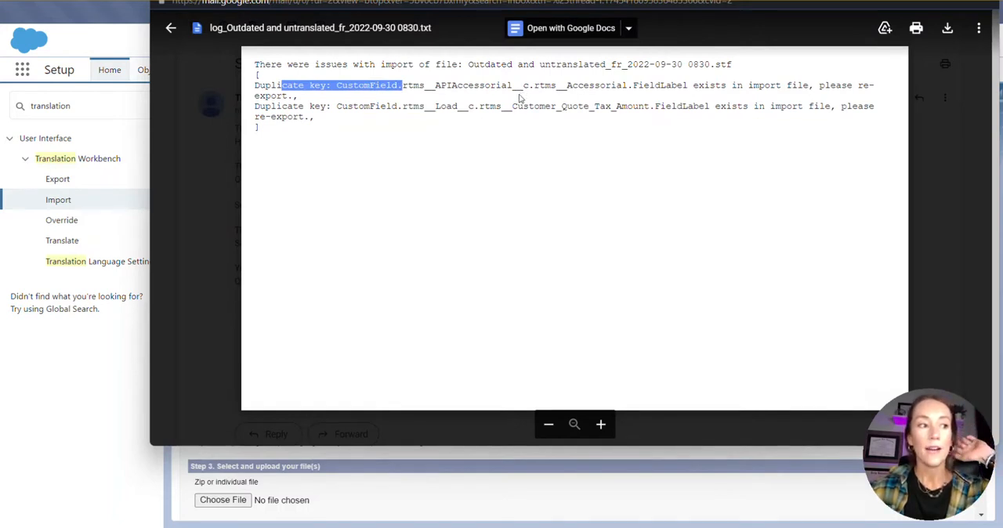
mouse_move(436, 86)
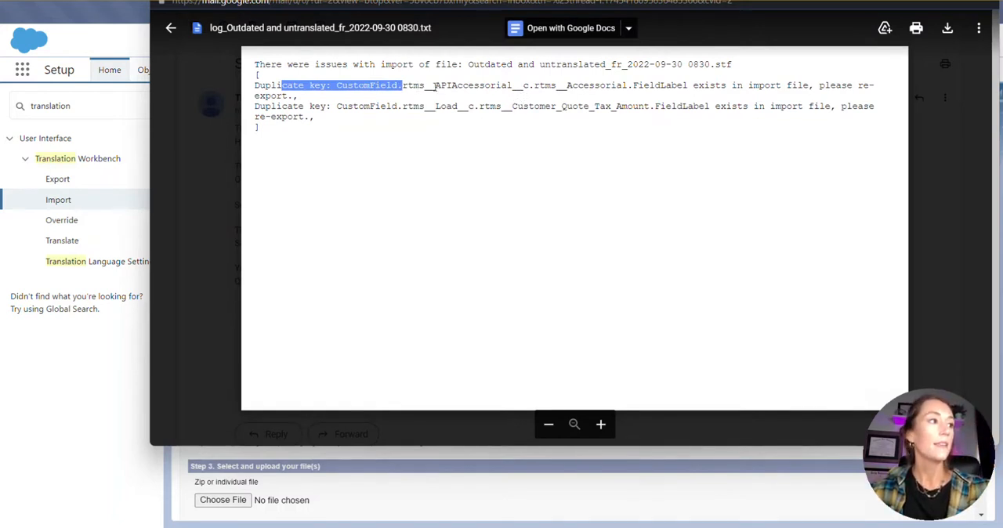